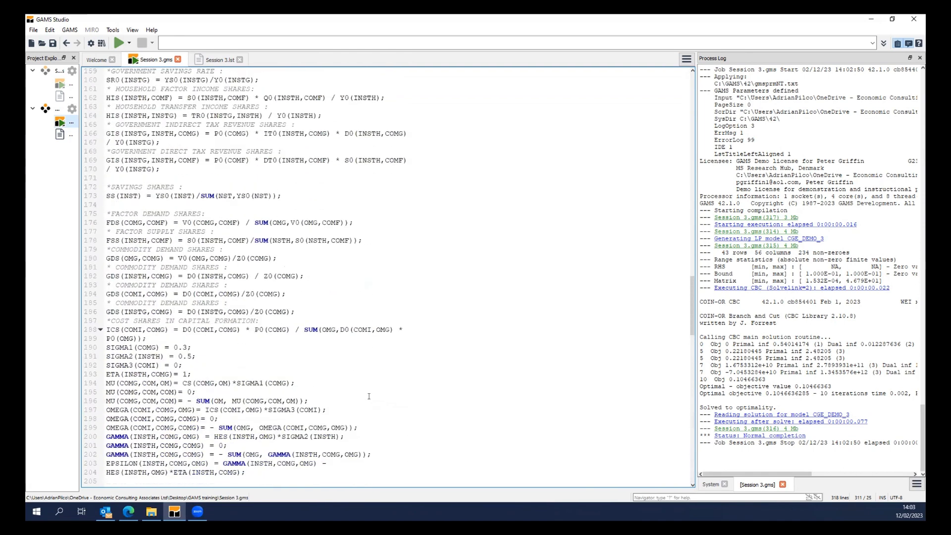
Review the GermanyTrain listing's displayed variable changes.
left_click(239, 208)
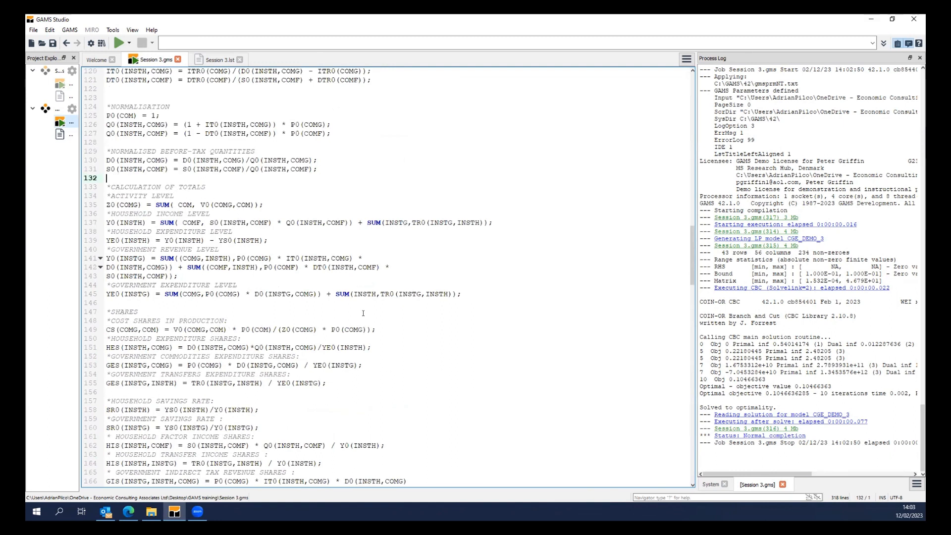
scroll("down", 3)
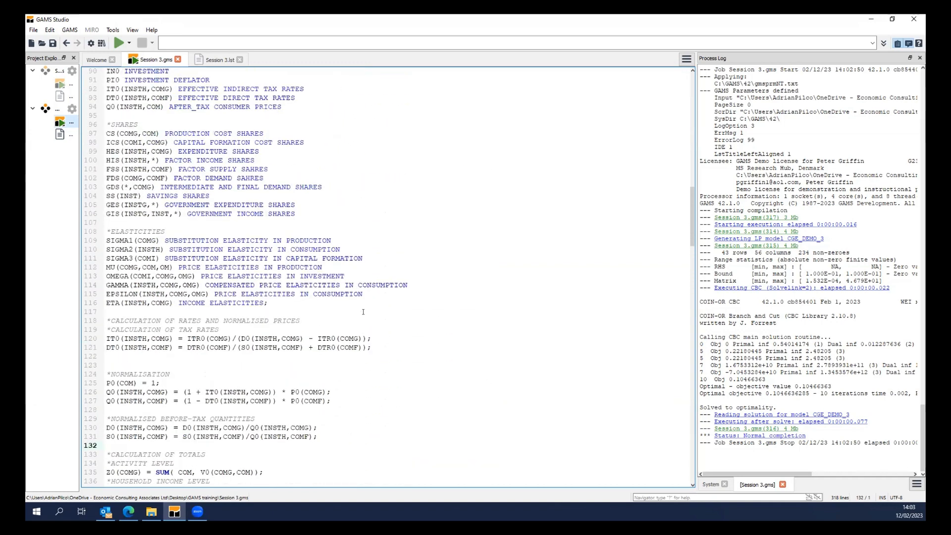
mouse_move(437, 307)
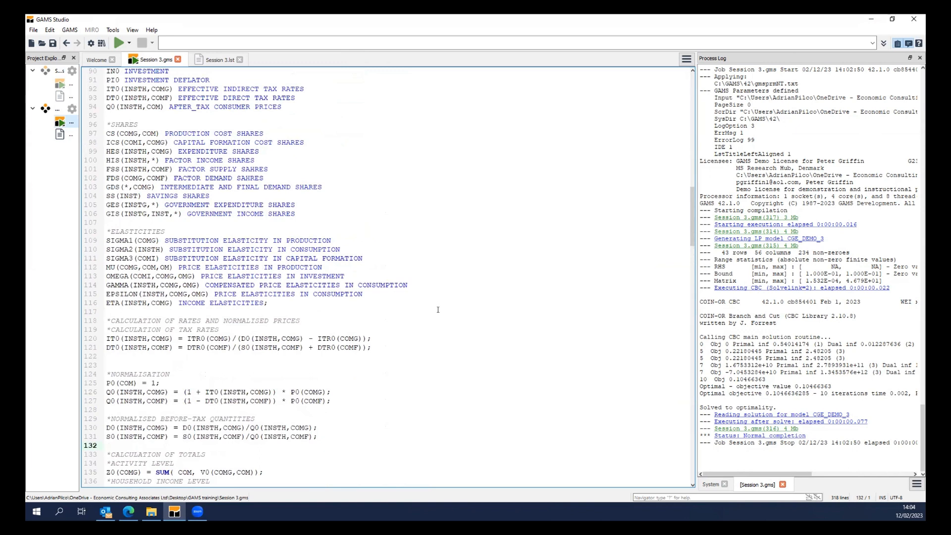
left_click(107, 445)
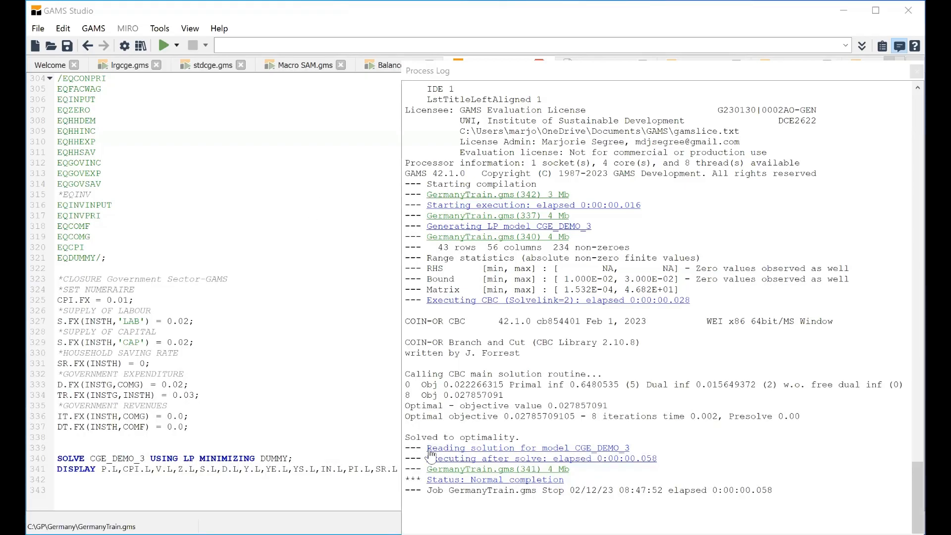
mouse_move(467, 479)
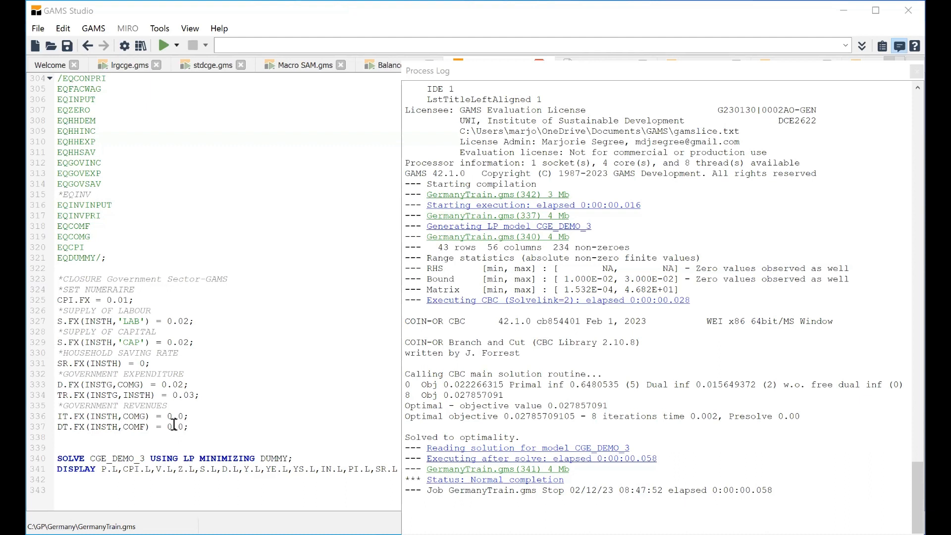
mouse_move(491, 482)
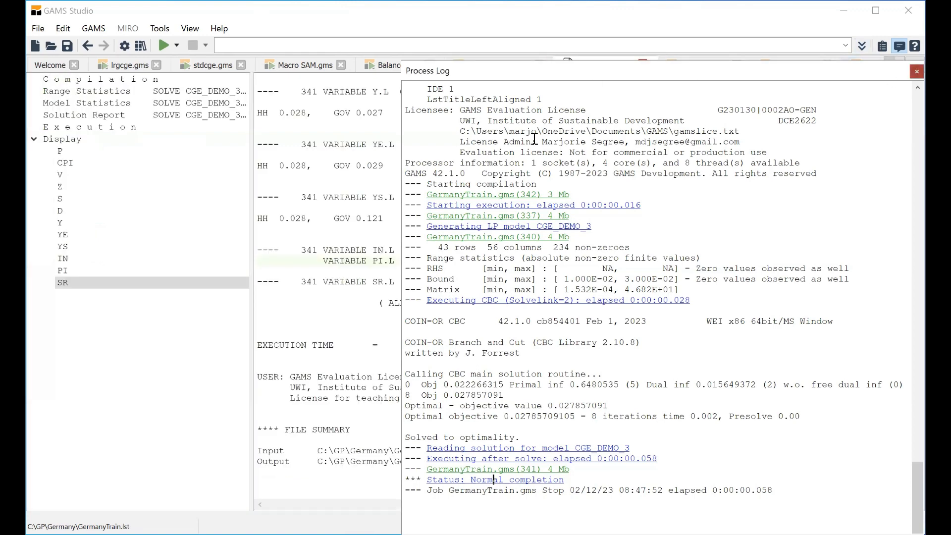
Close the process log and return to the GermanyTrain.gms closure and SOLVE code.
left_click(915, 71)
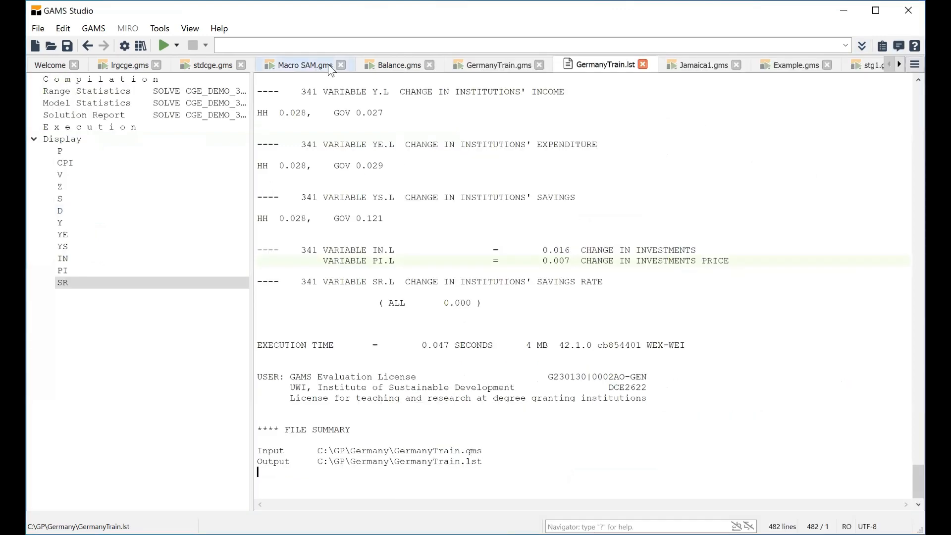
left_click(398, 65)
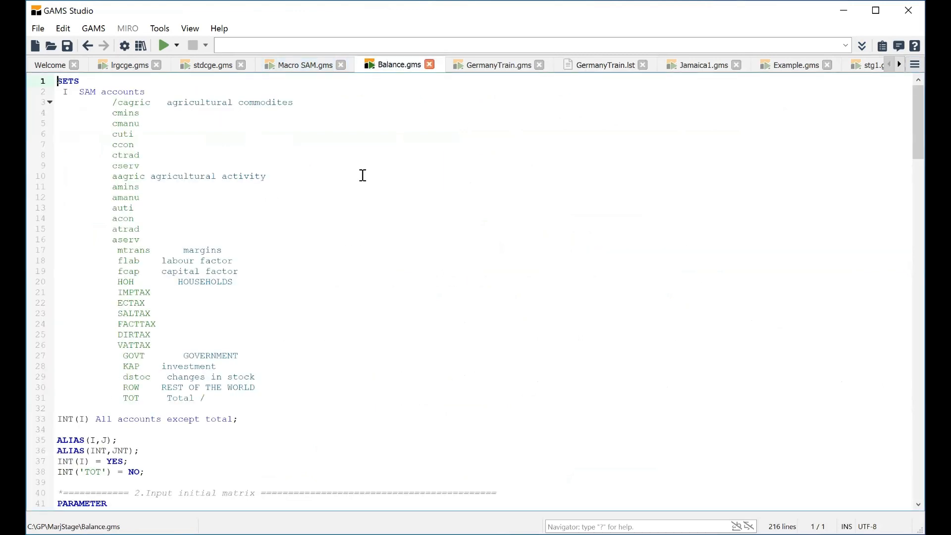
left_click(497, 65)
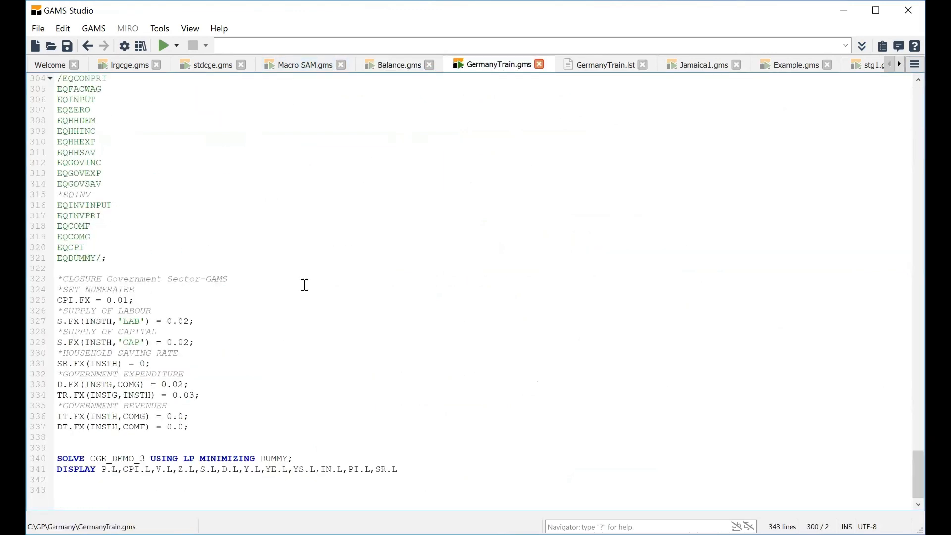
mouse_move(259, 292)
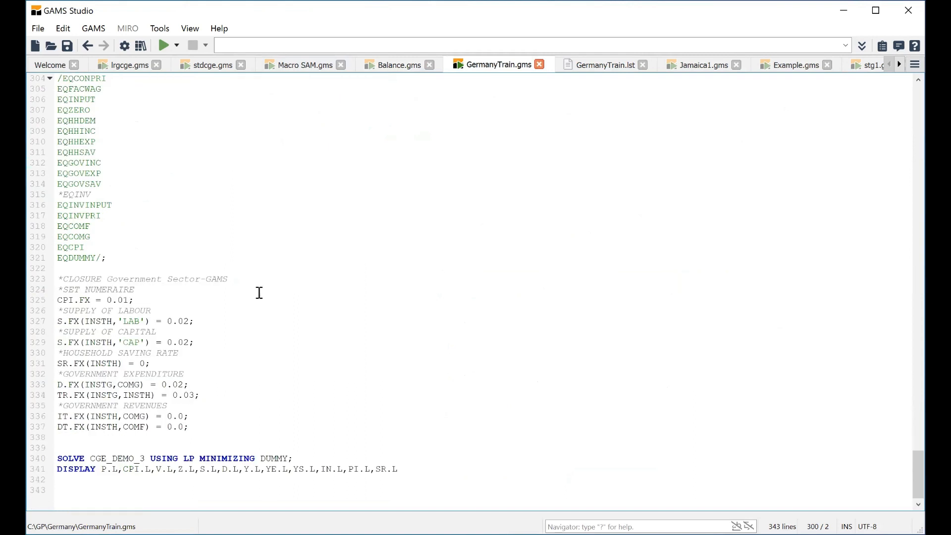
Set the labour supply change to 0.0 and transfers to 0.1, and edit the CPI value.
left_click(189, 320)
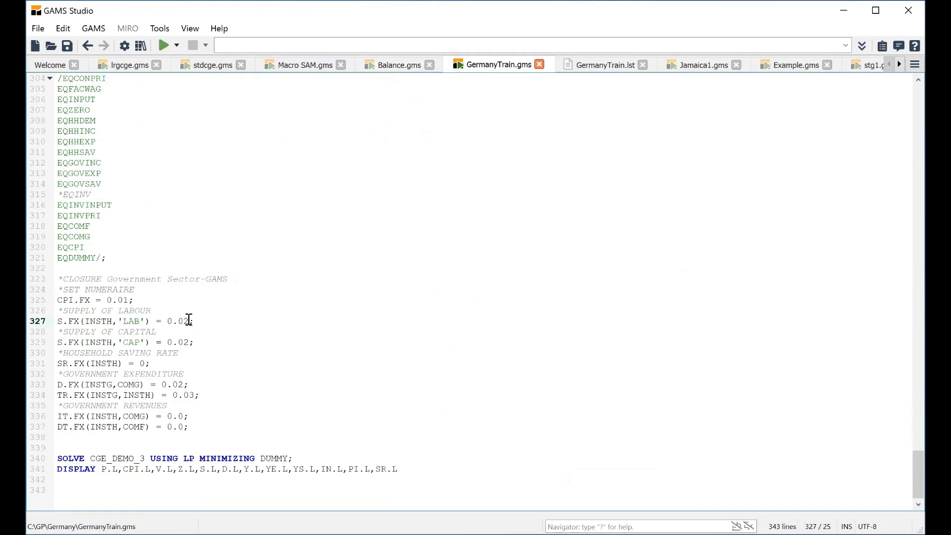
key("Backspace")
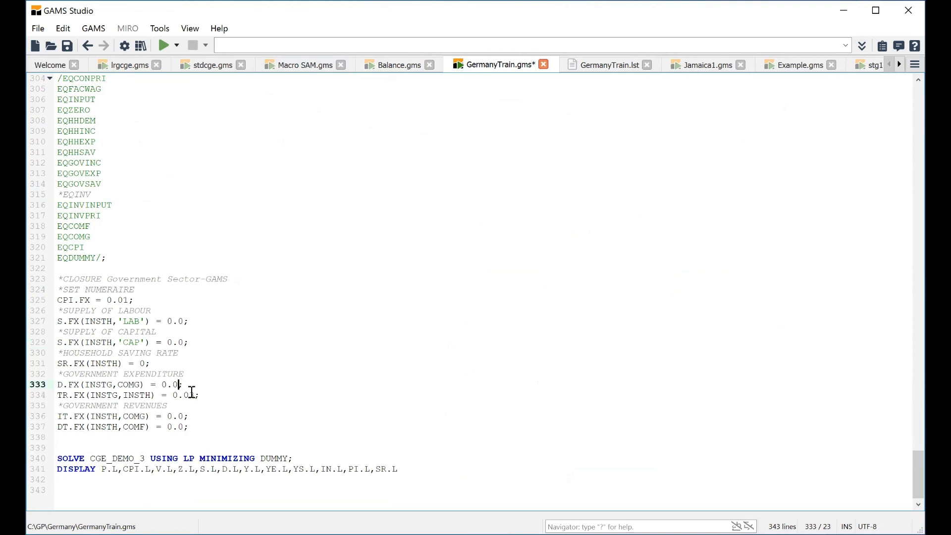
left_click(192, 395)
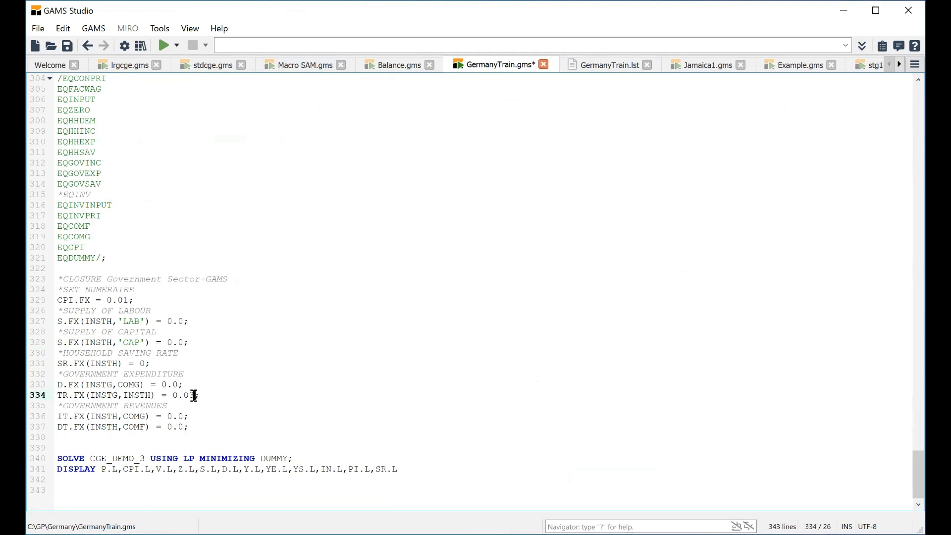
key("Backspace")
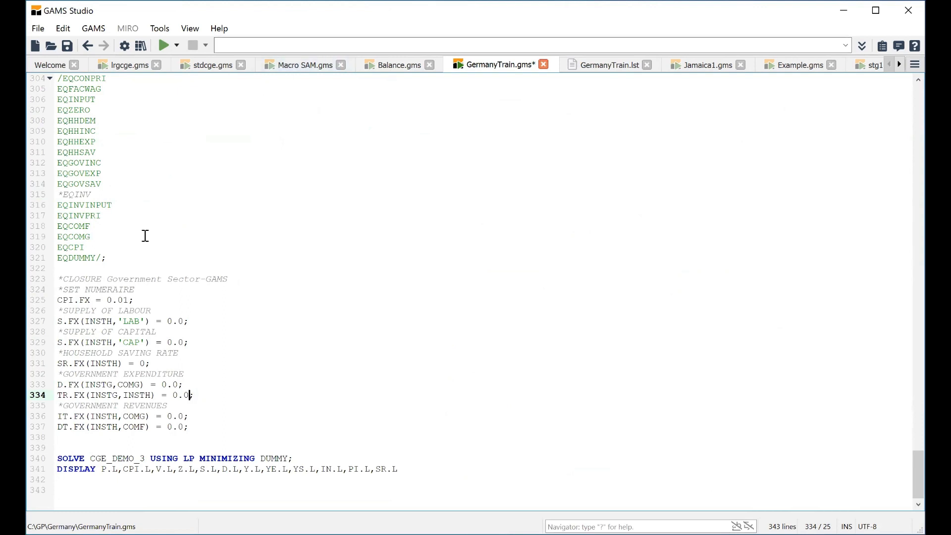
key("Backspace")
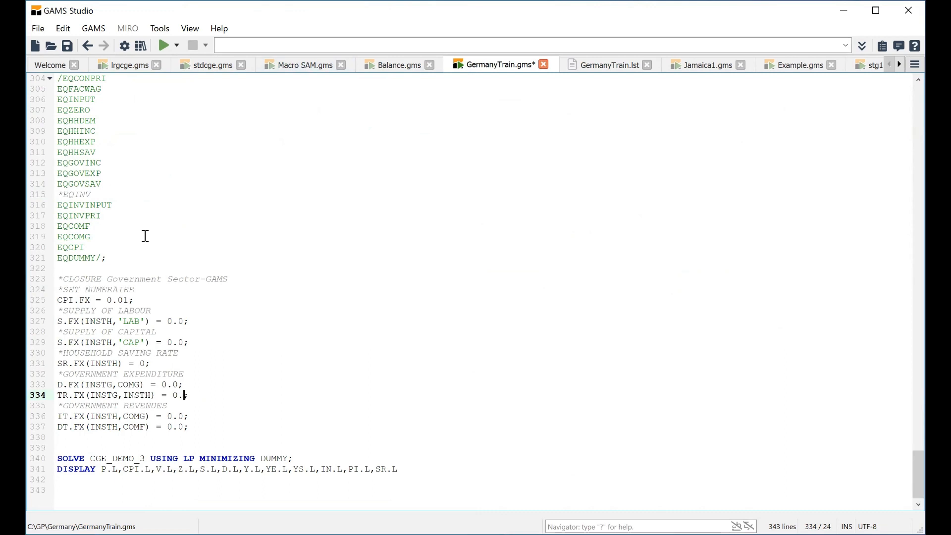
type("1")
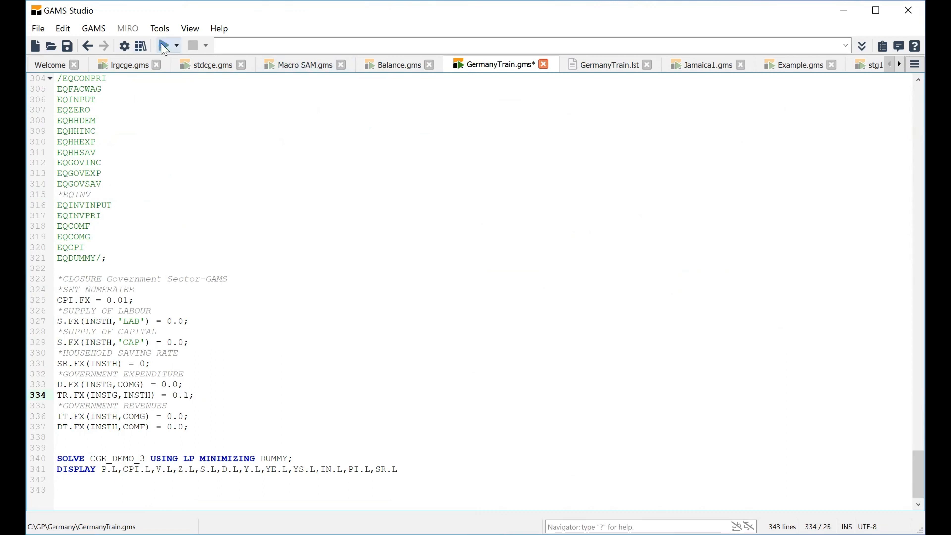
mouse_move(162, 45)
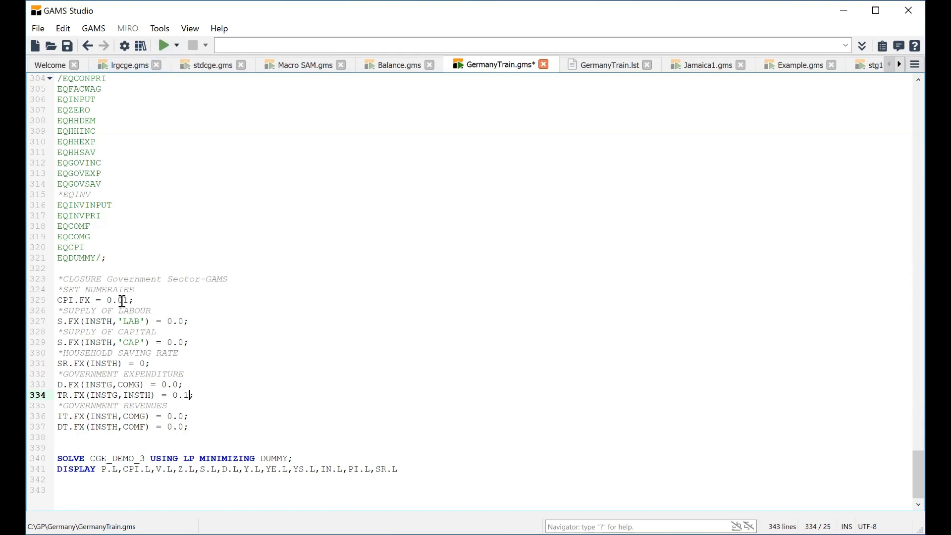
left_click(121, 300)
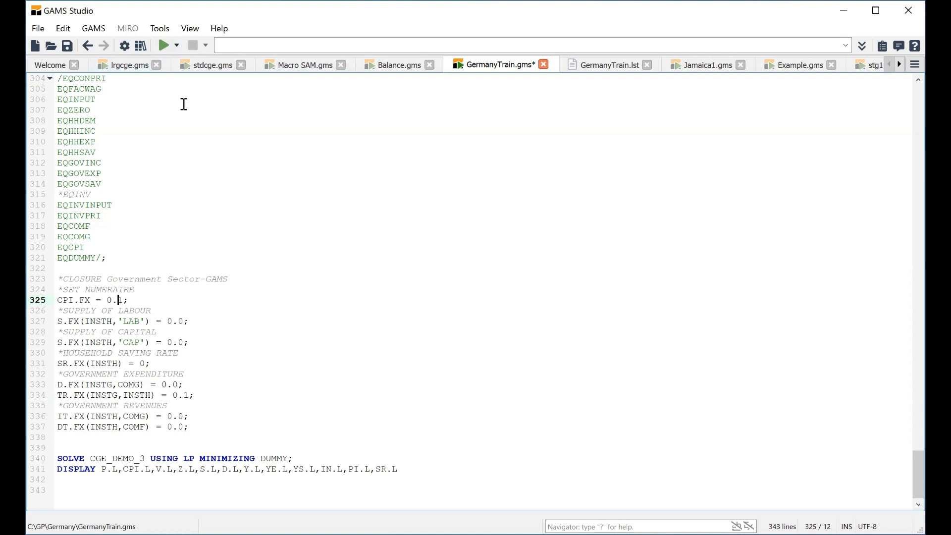
left_click(163, 45)
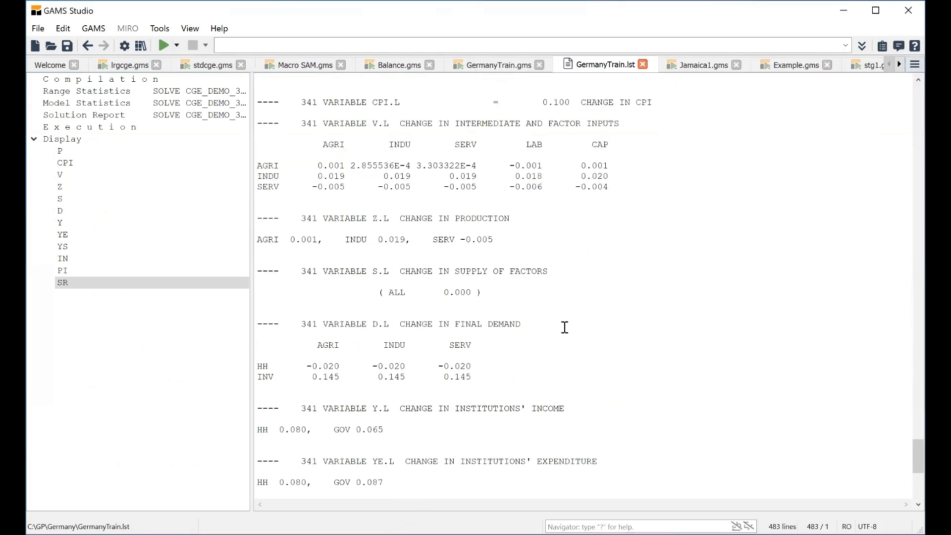
Review the re-solved P basic price and CPI results, showing a 0.100 CPI change.
scroll("down", 3)
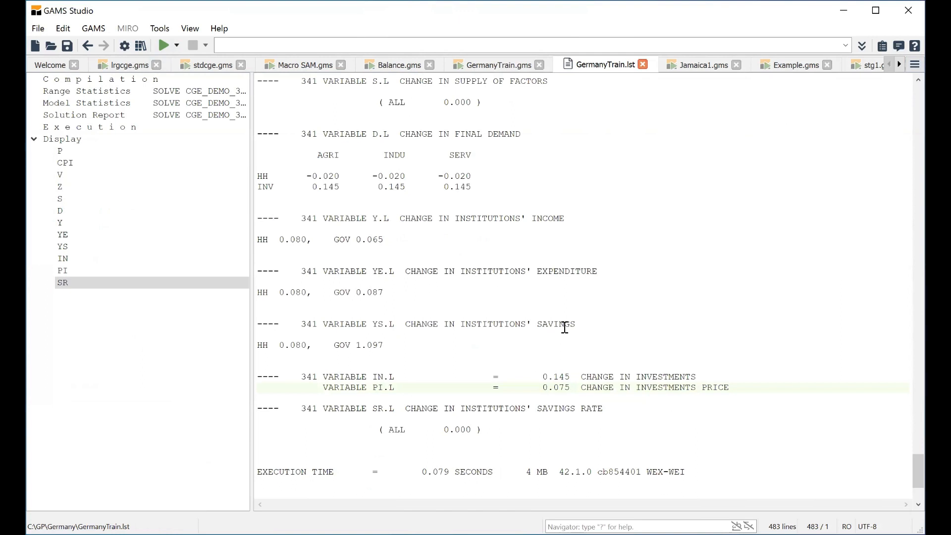
mouse_move(352, 267)
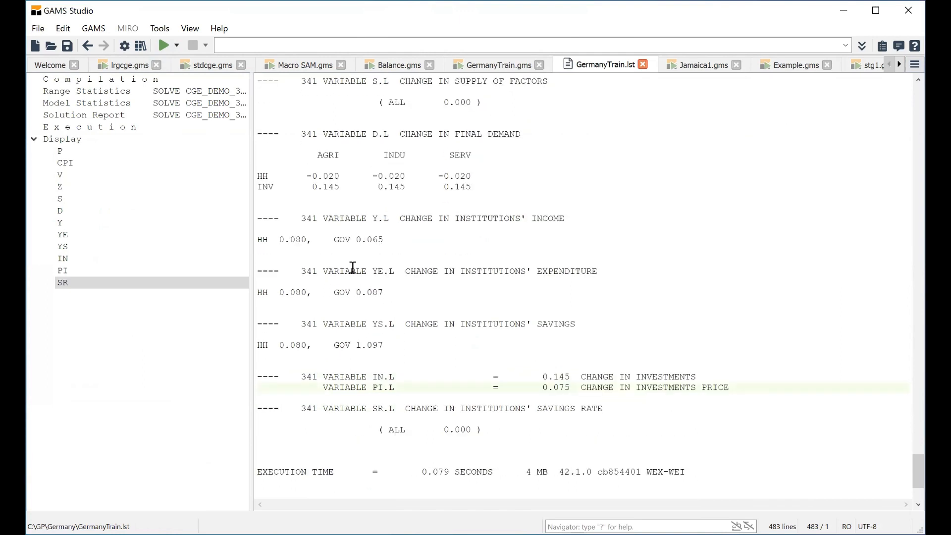
left_click(59, 151)
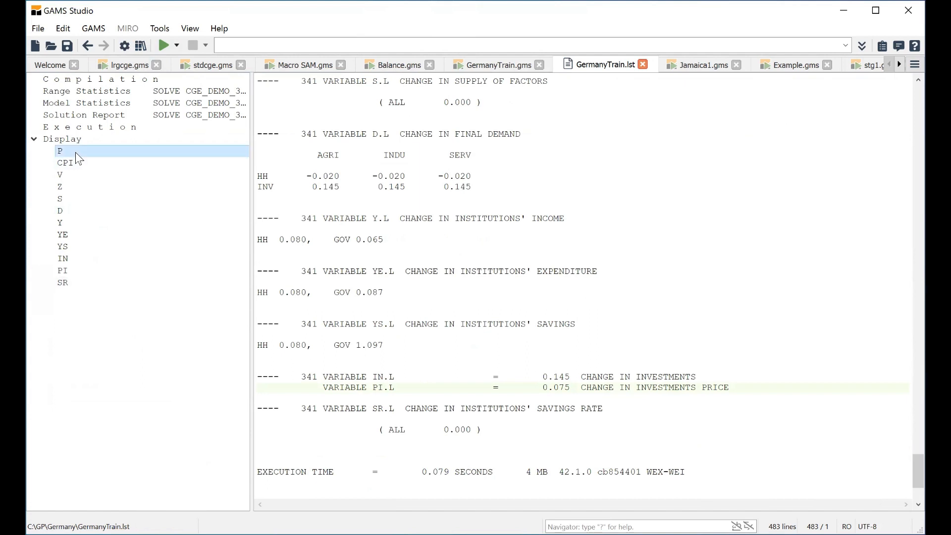
left_click(64, 163)
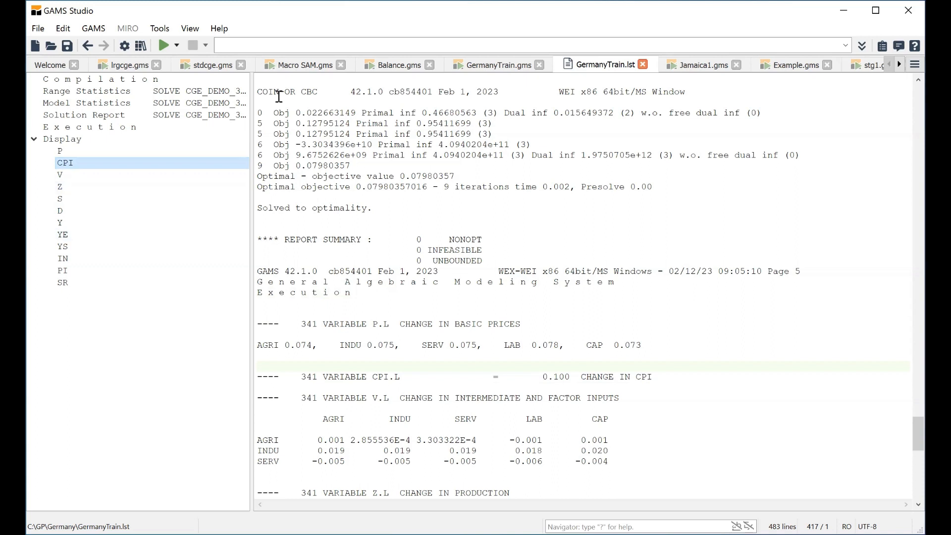
mouse_move(416, 229)
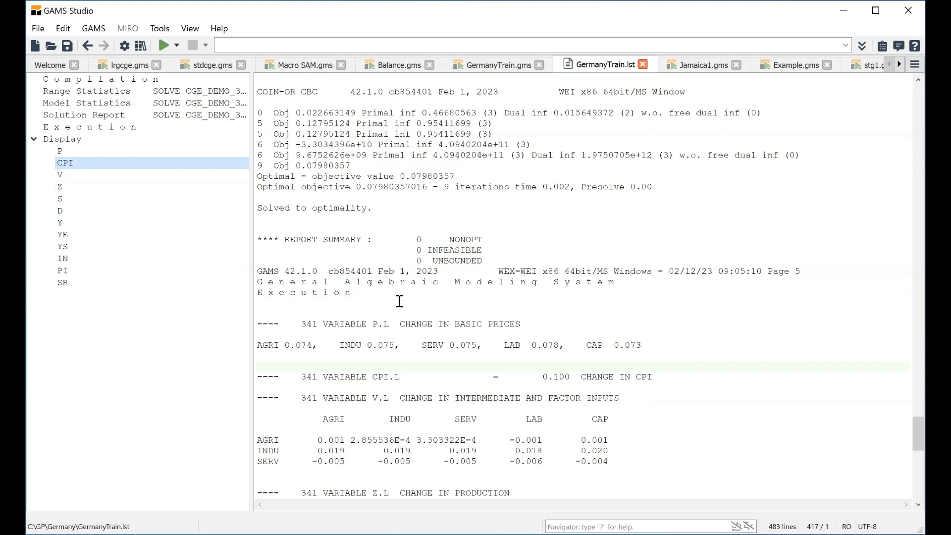
mouse_move(395, 323)
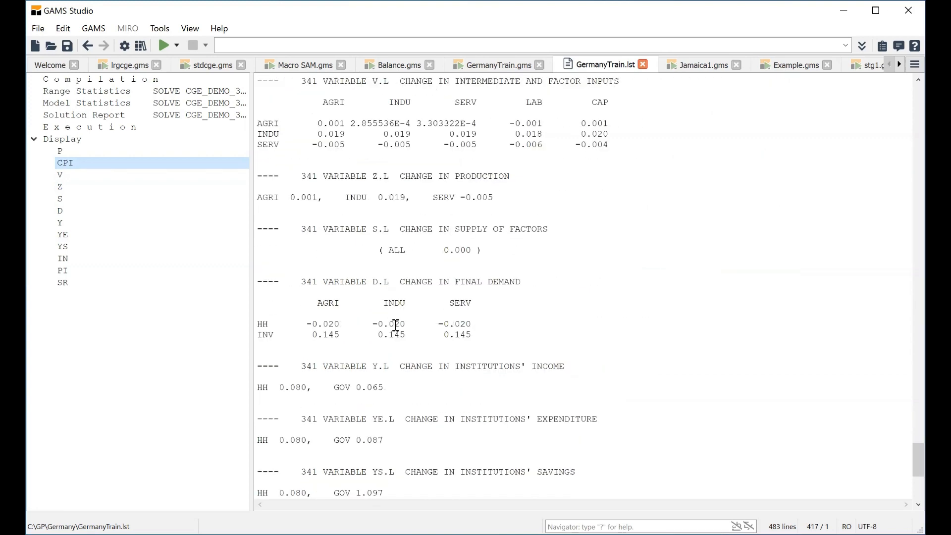
scroll("down", 3)
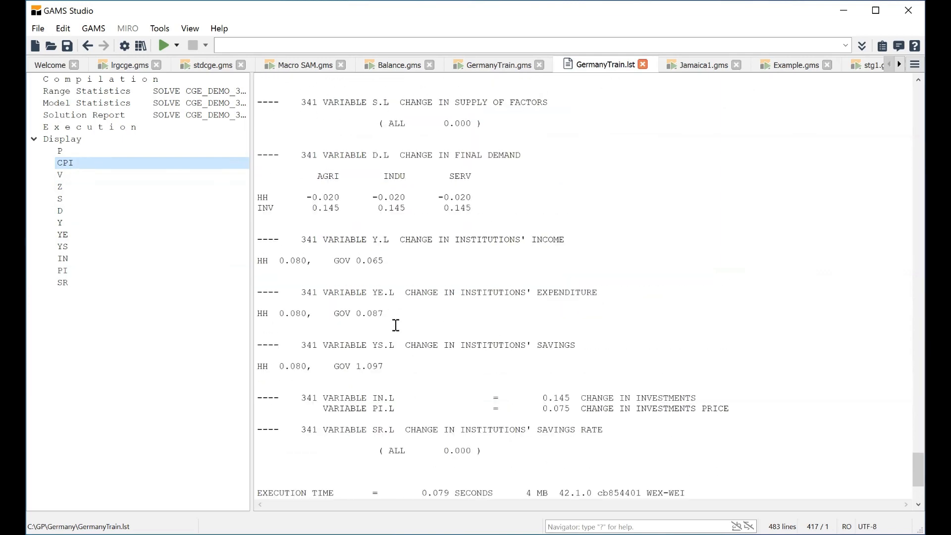
mouse_move(514, 108)
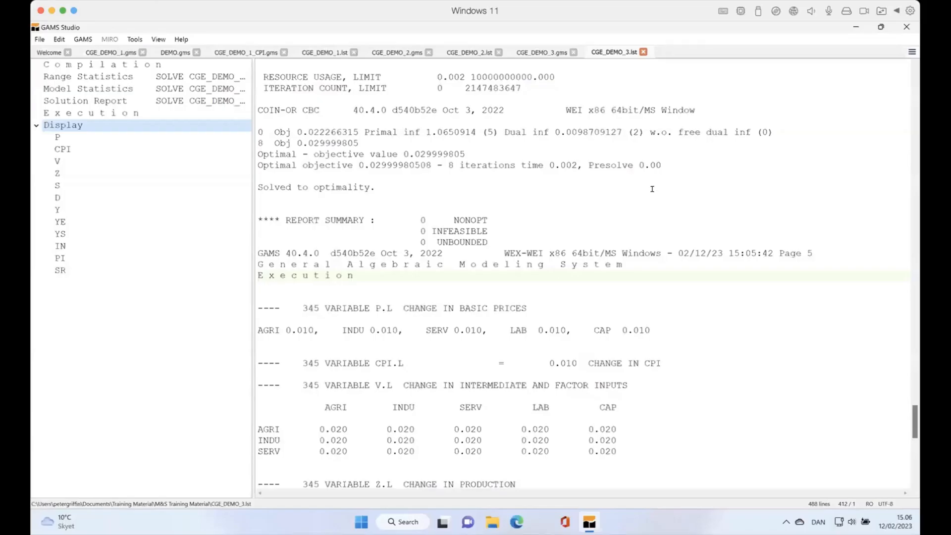
left_click(85, 101)
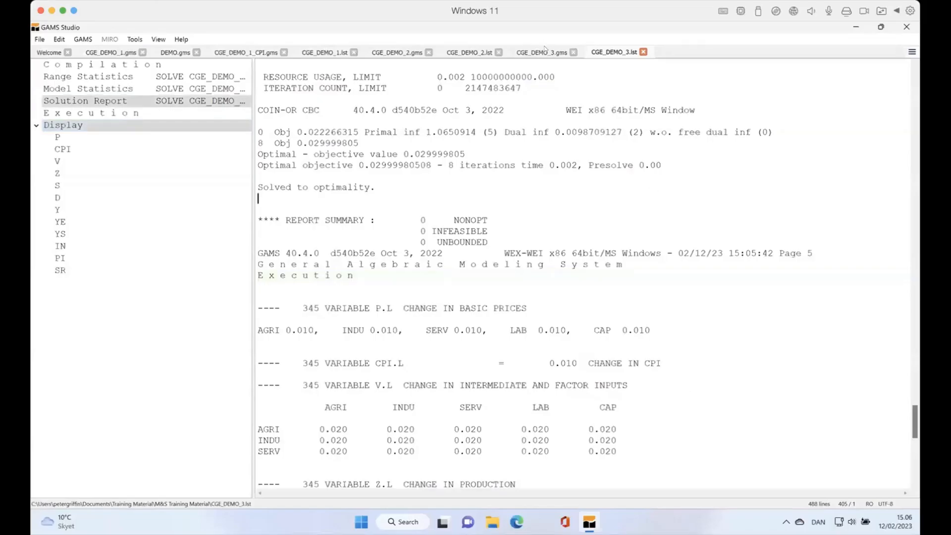
left_click(540, 52)
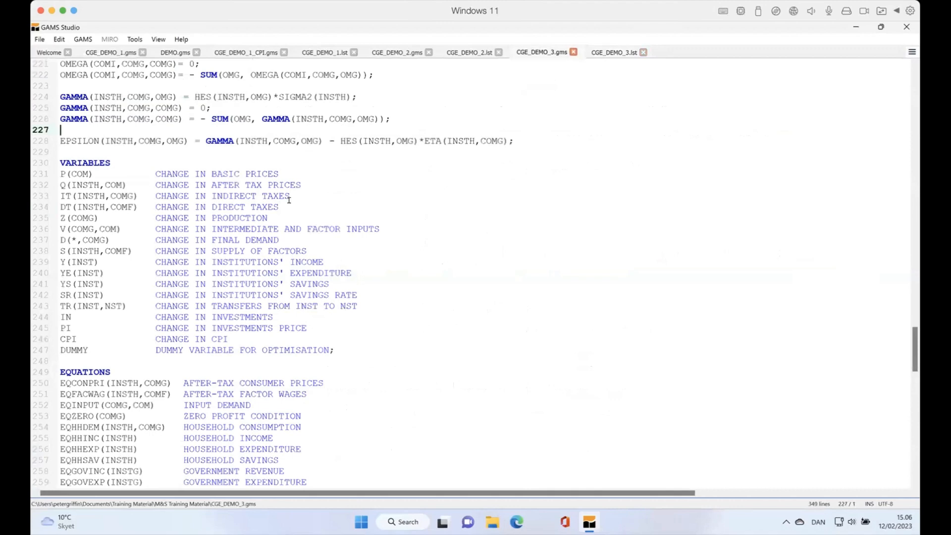
scroll("down", 3)
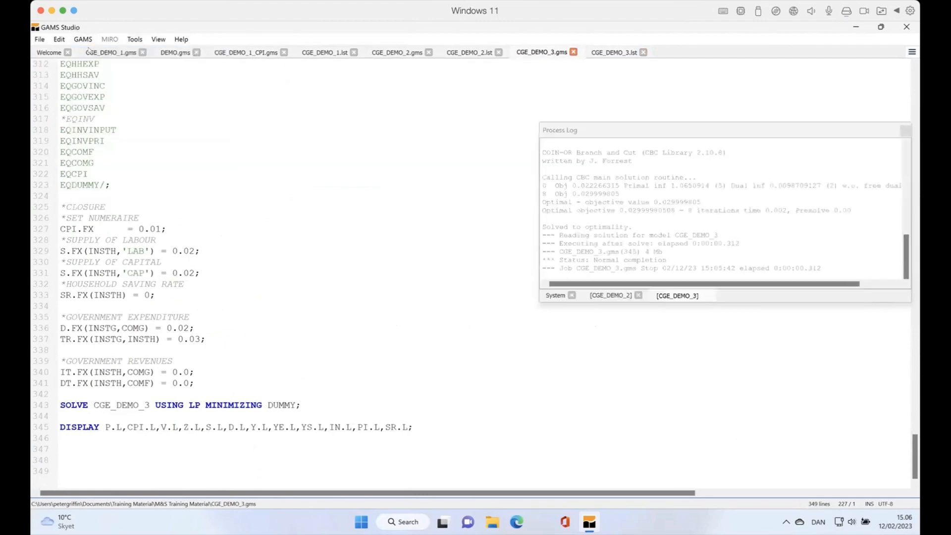
left_click(614, 52)
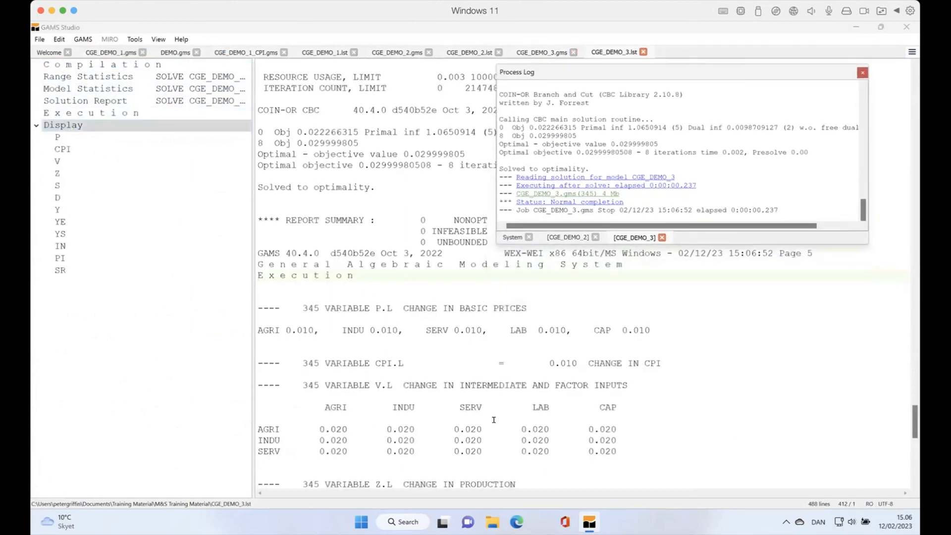
scroll("down", 3)
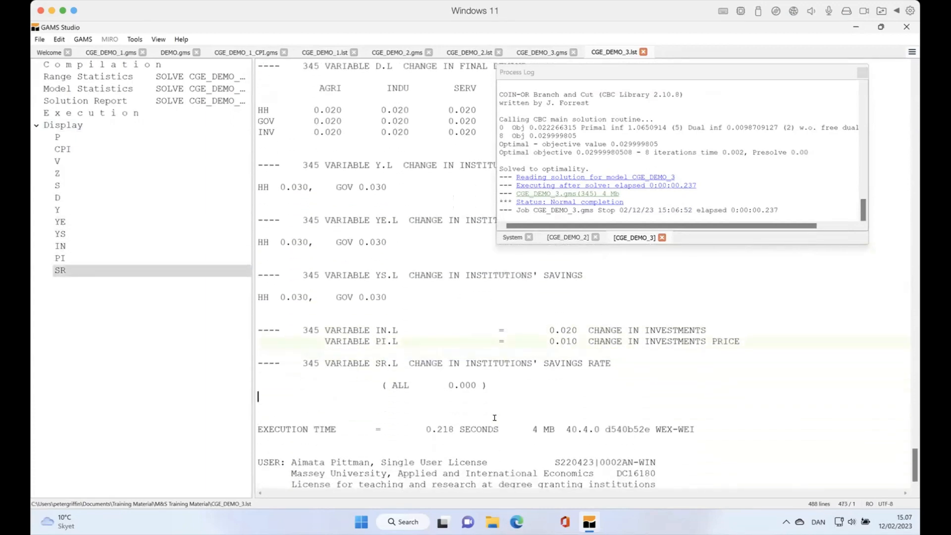
left_click(60, 233)
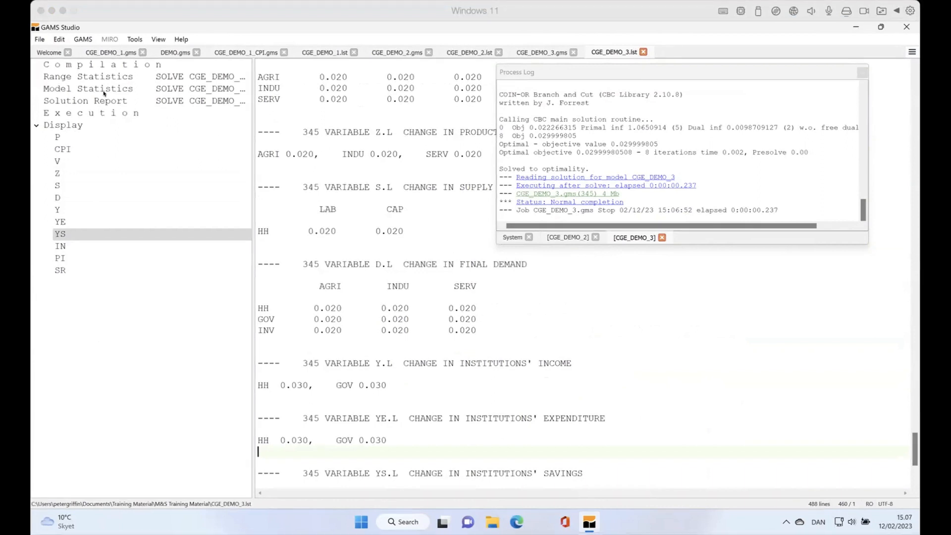
mouse_move(102, 148)
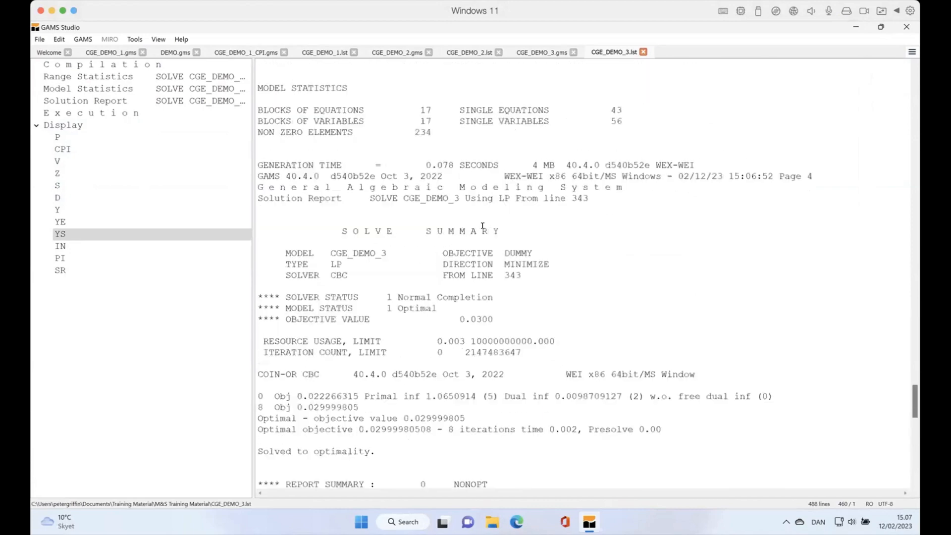
mouse_move(465, 306)
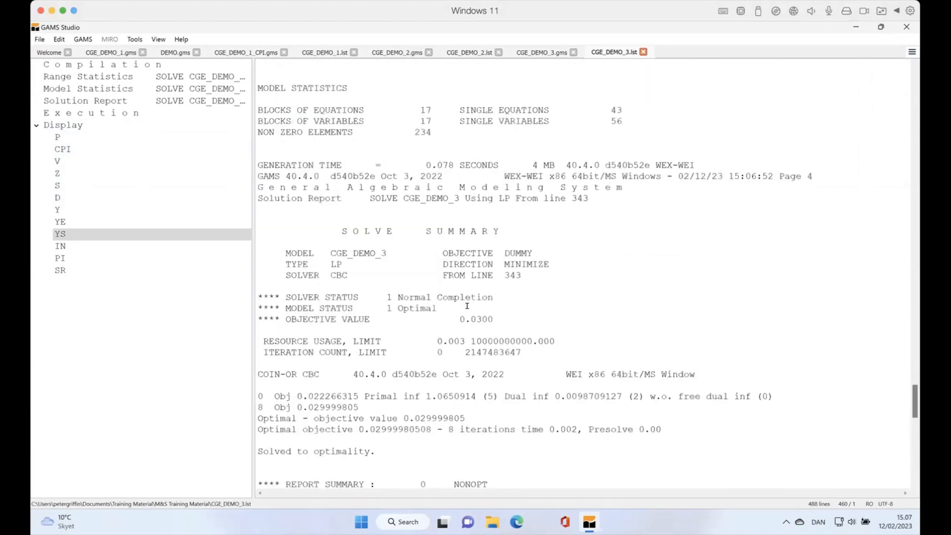
left_click(85, 100)
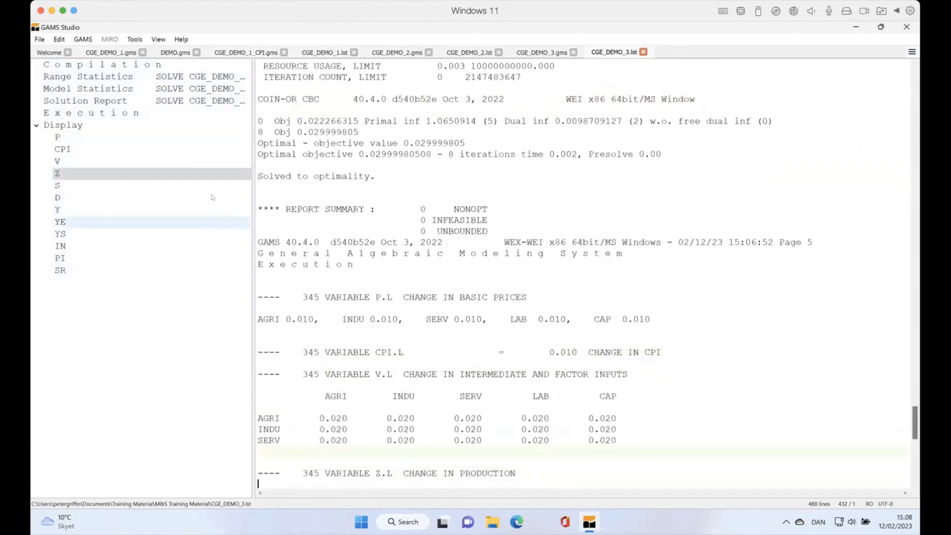
In CGE_DEMO_3.gms, set capital supply to -0.2 and clear the government spending and transfer values.
left_click(540, 52)
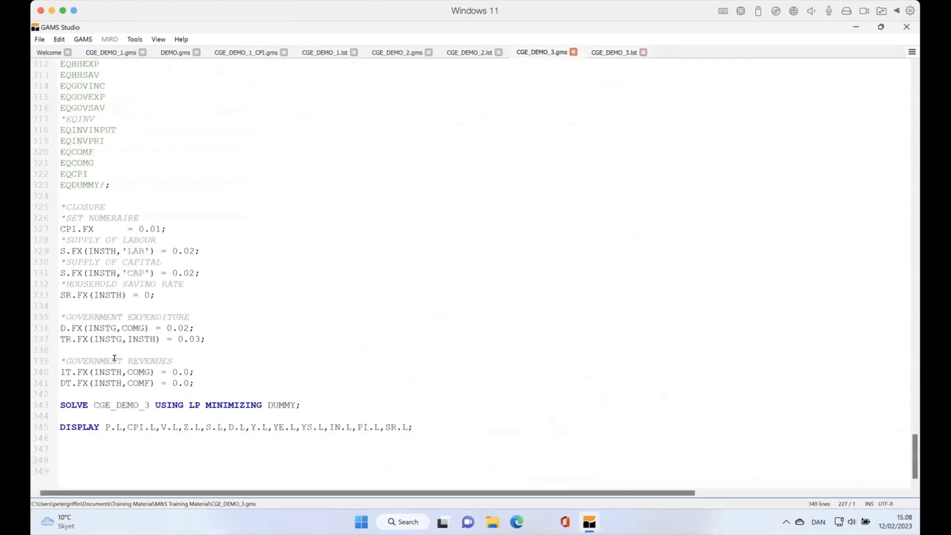
mouse_move(192, 243)
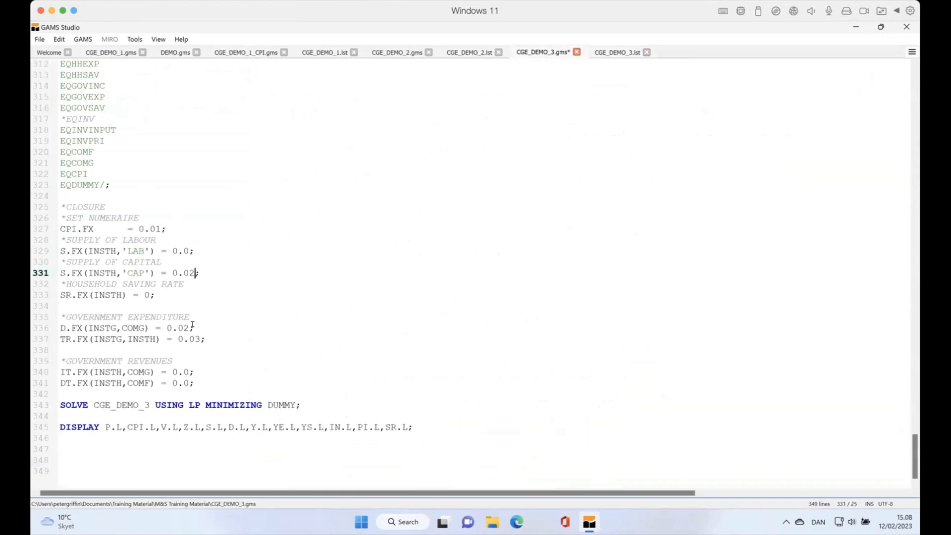
key("Backspace")
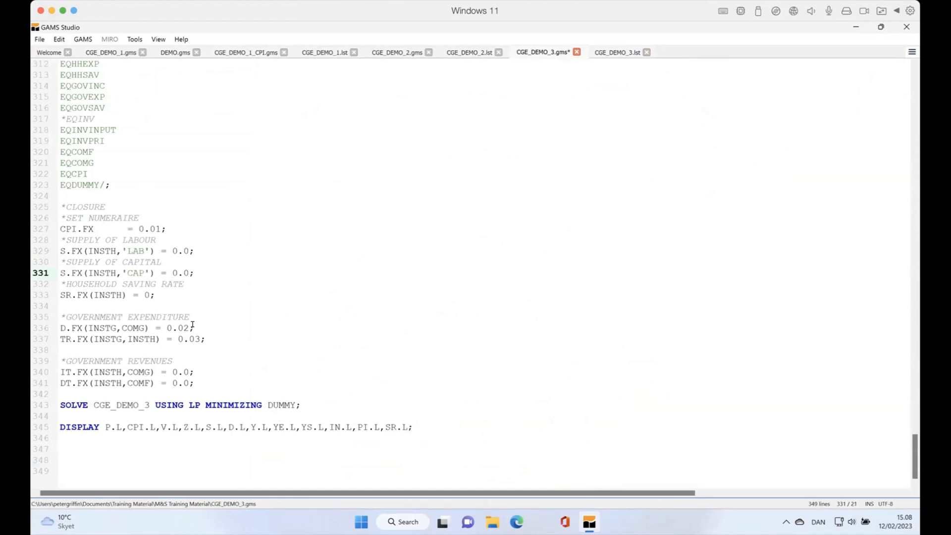
type("-0.2")
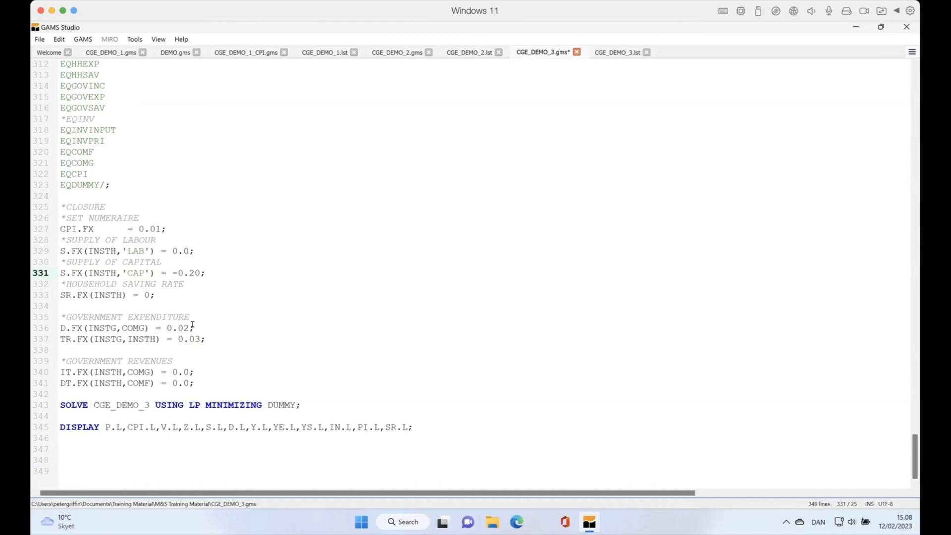
key("backspace")
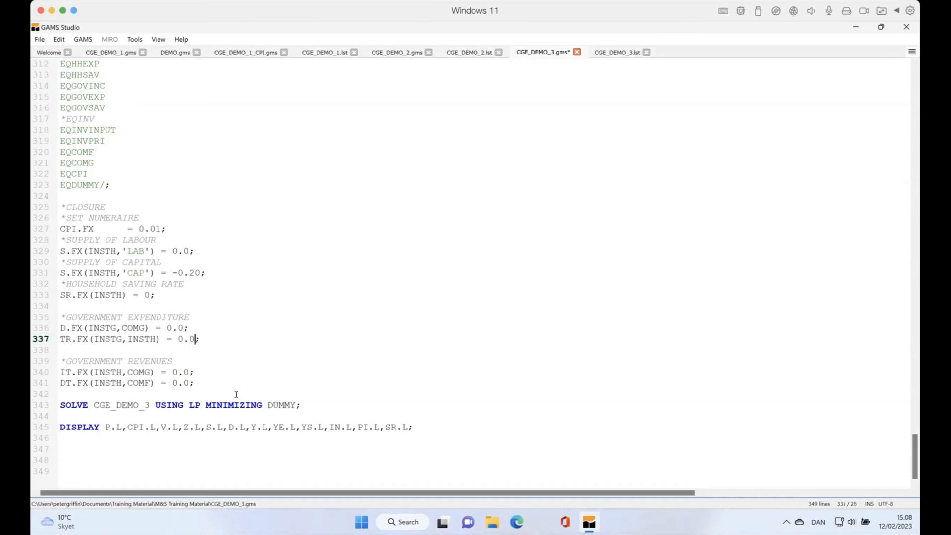
mouse_move(292, 259)
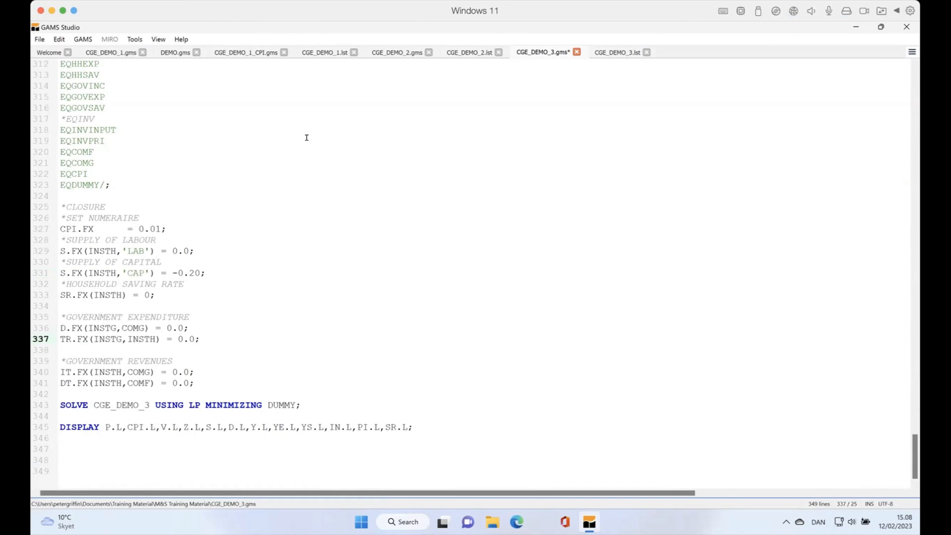
mouse_move(92, 30)
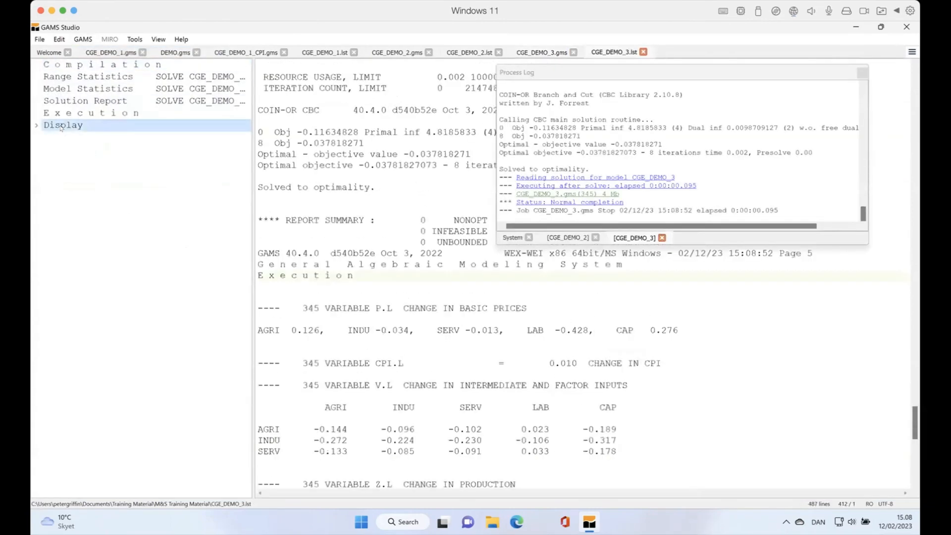
left_click(36, 126)
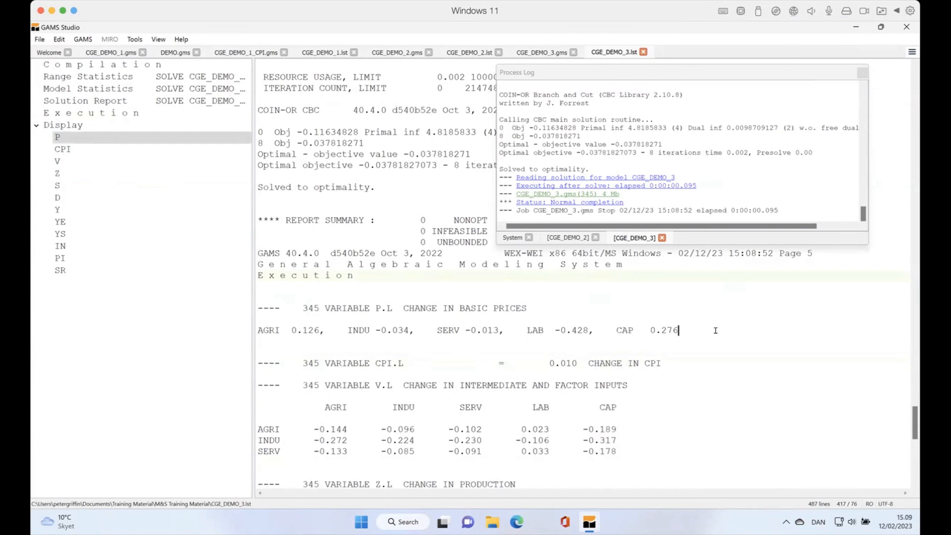
left_click(57, 162)
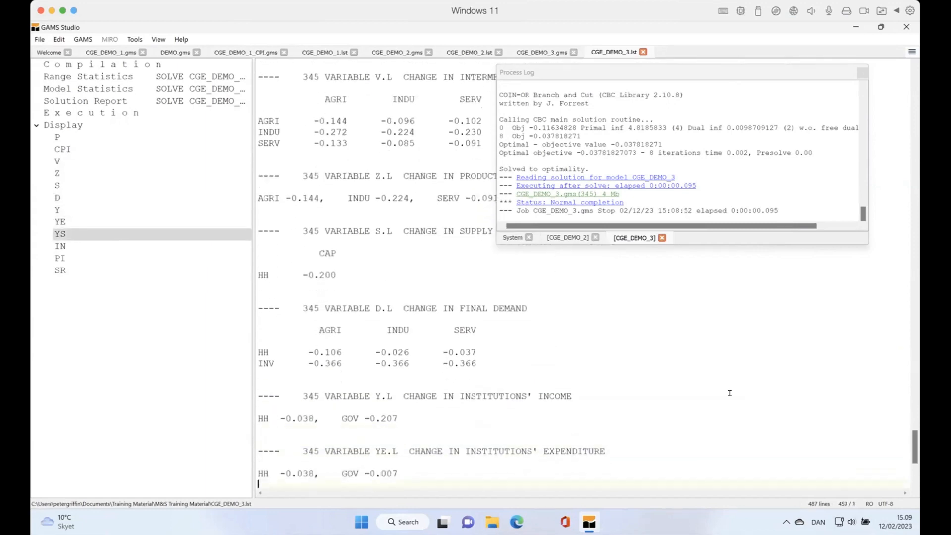
scroll("down", 3)
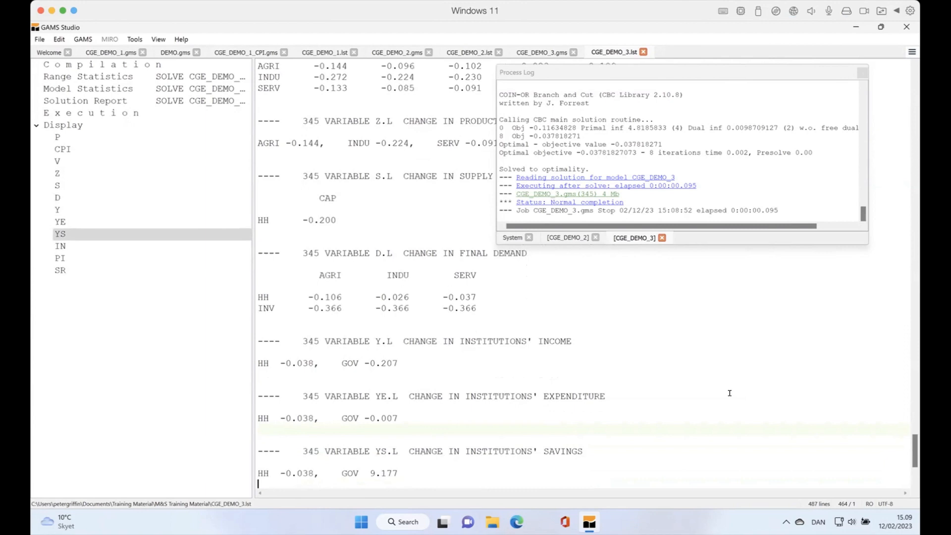
scroll("down", 3)
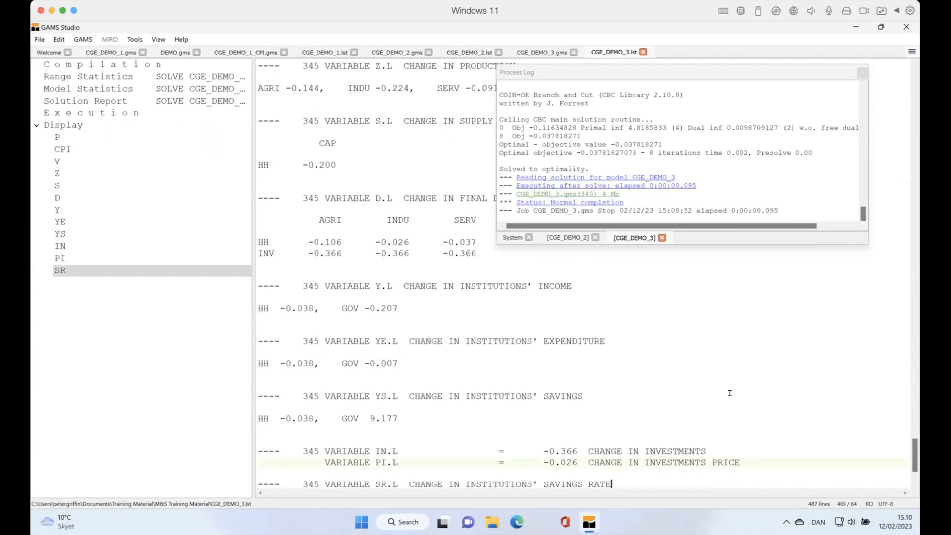
scroll("down", 3)
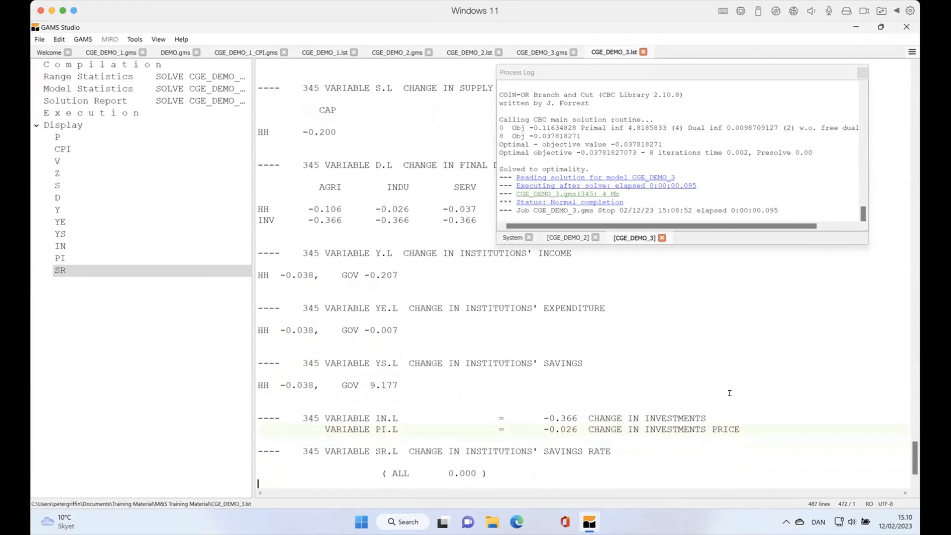
mouse_move(641, 277)
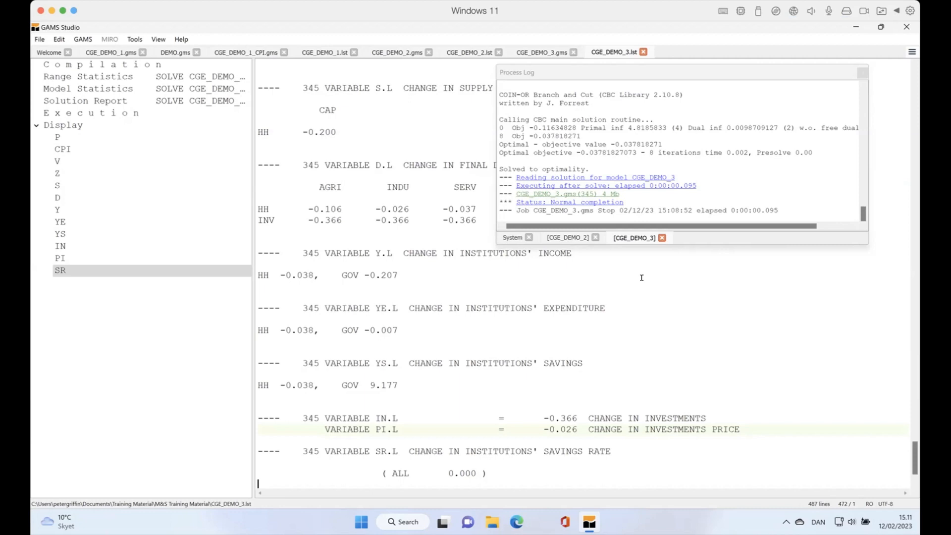
mouse_move(624, 260)
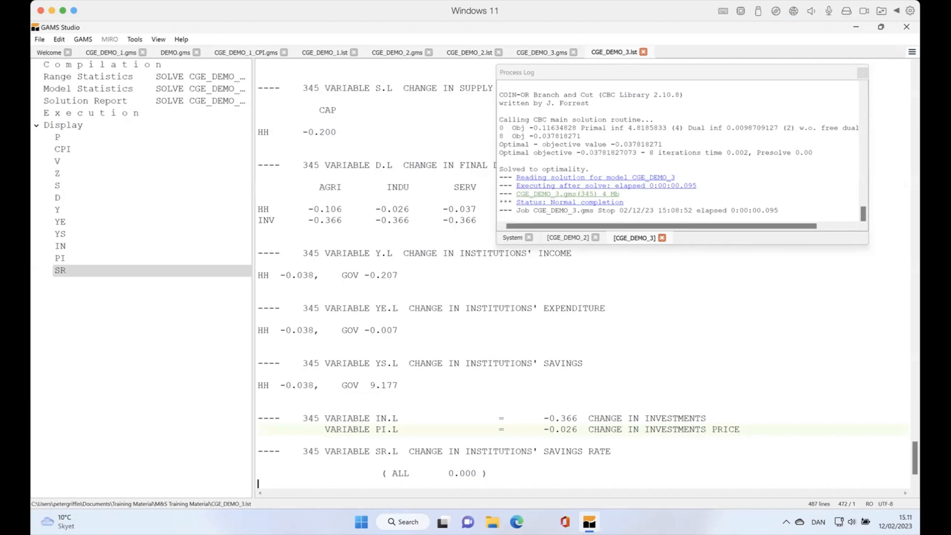
Remove the negative capital supply shock and re-run the model with transfers at 0.01.
left_click(540, 52)
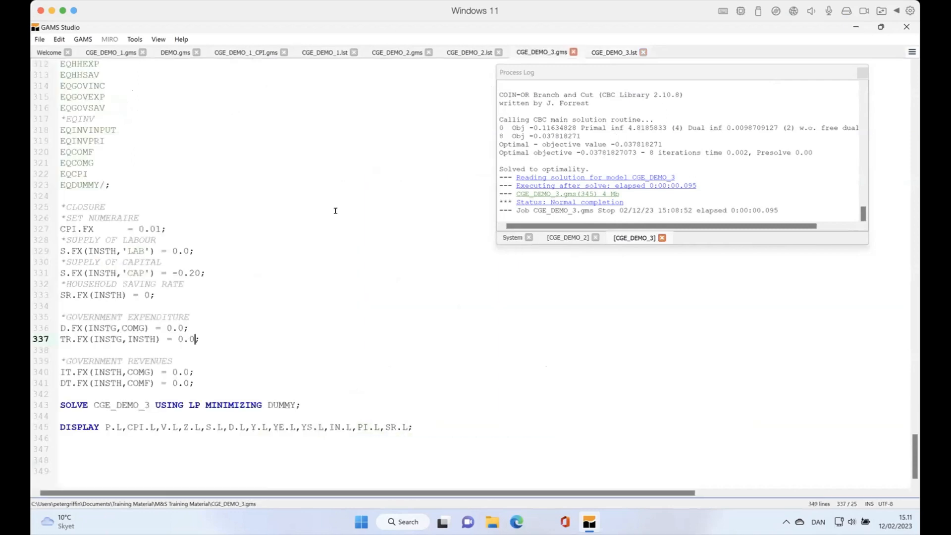
mouse_move(240, 364)
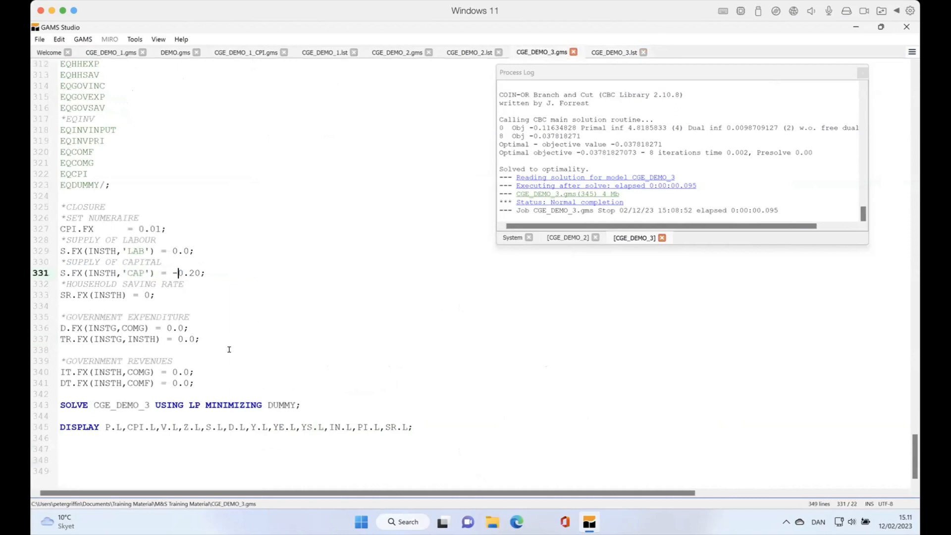
key("Backspace")
type("1")
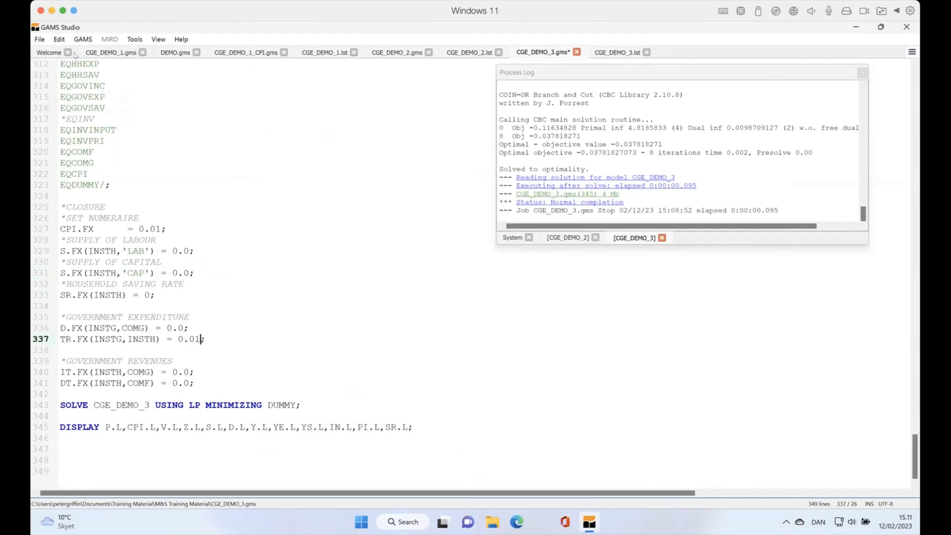
mouse_move(86, 33)
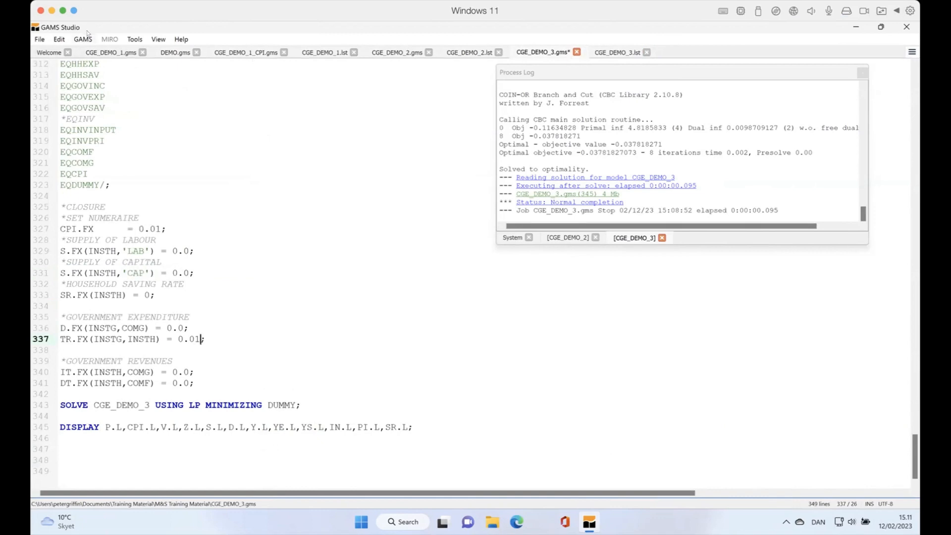
left_click(83, 38)
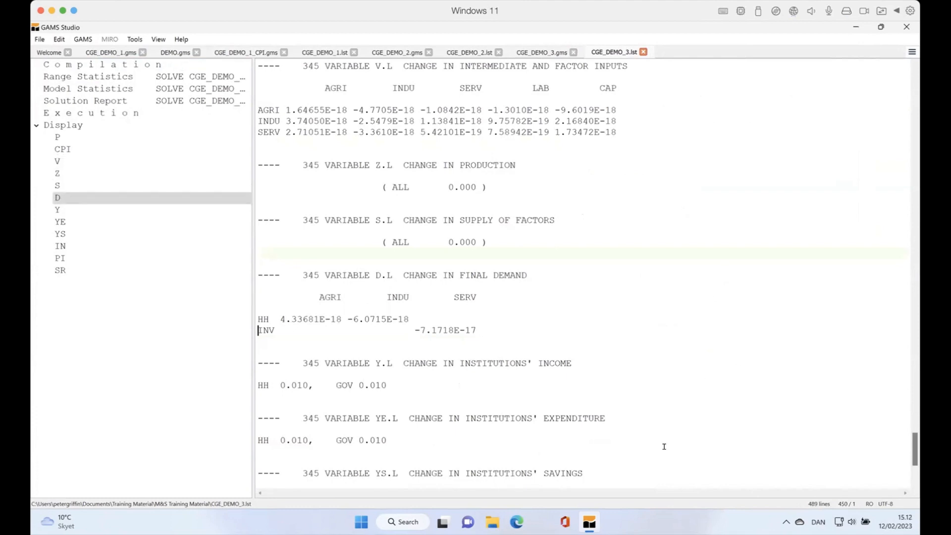
mouse_move(308, 326)
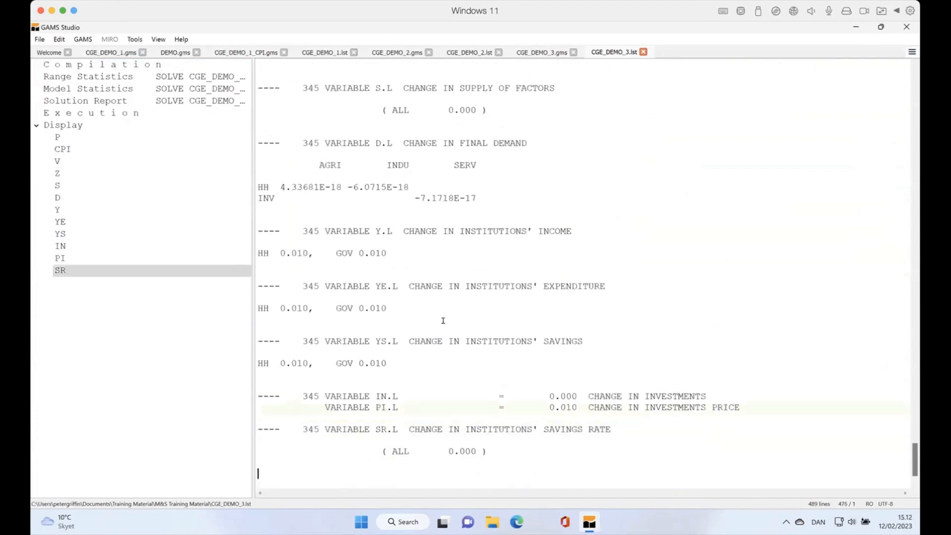
Review the final demand, institution income, savings rate, factor supply and basic price results.
left_click(57, 197)
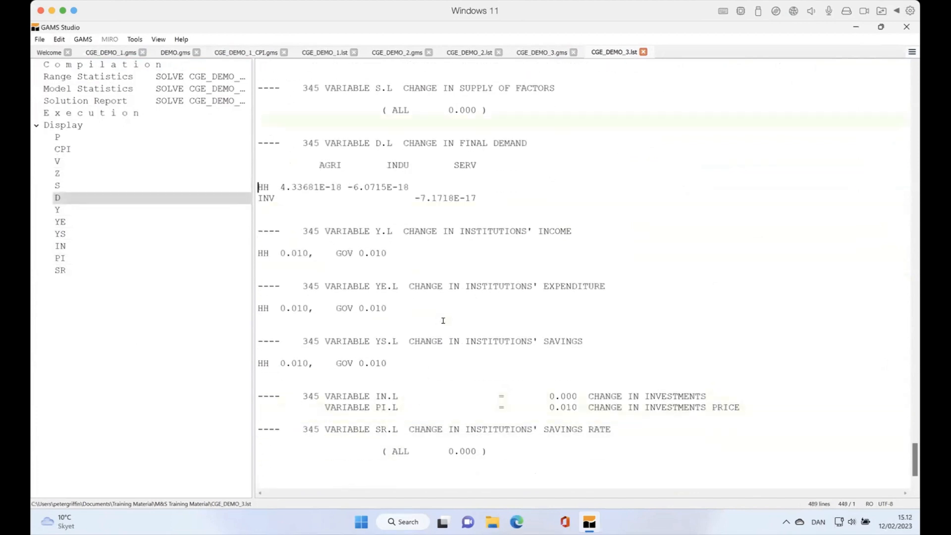
left_click(57, 209)
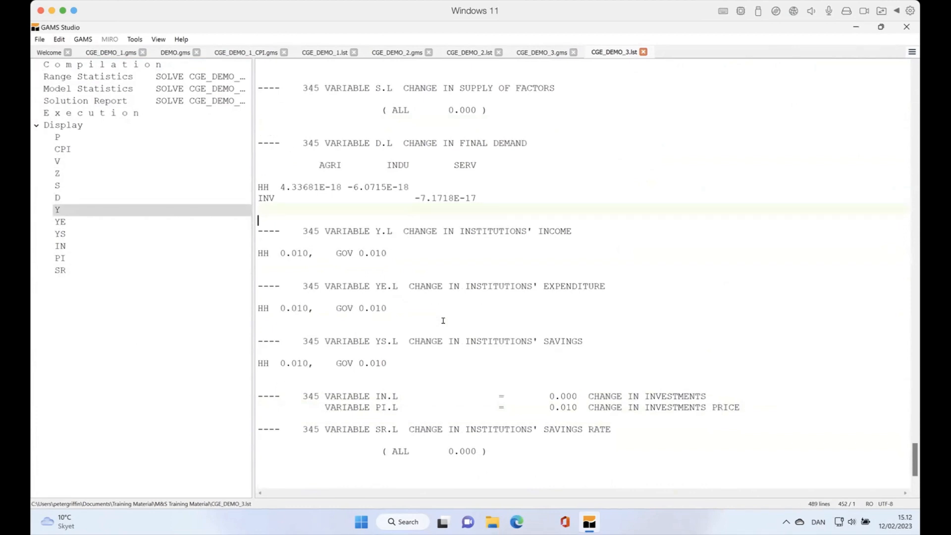
left_click(60, 233)
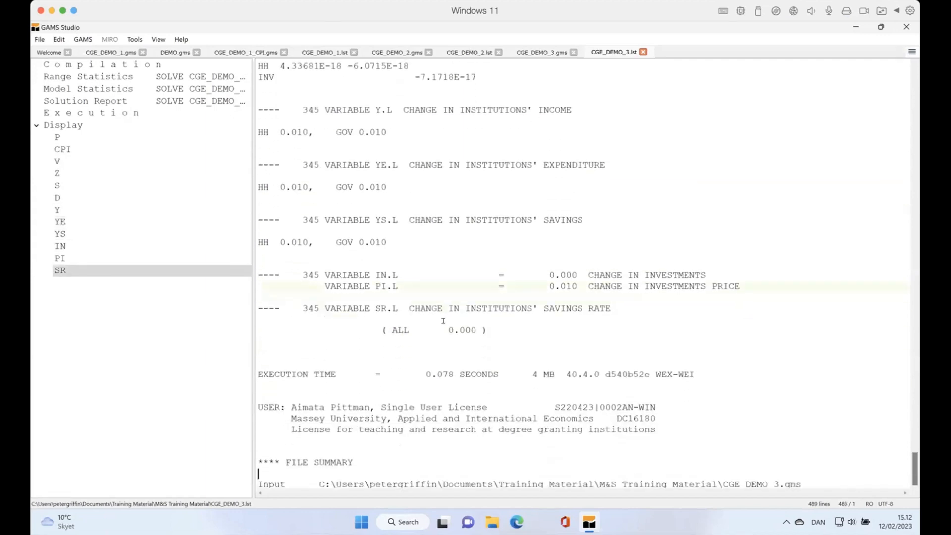
left_click(57, 185)
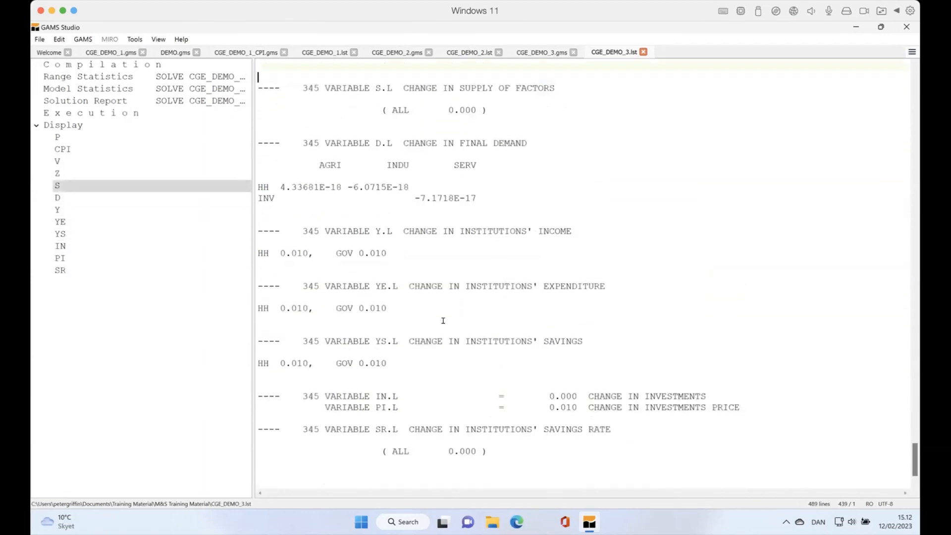
left_click(57, 137)
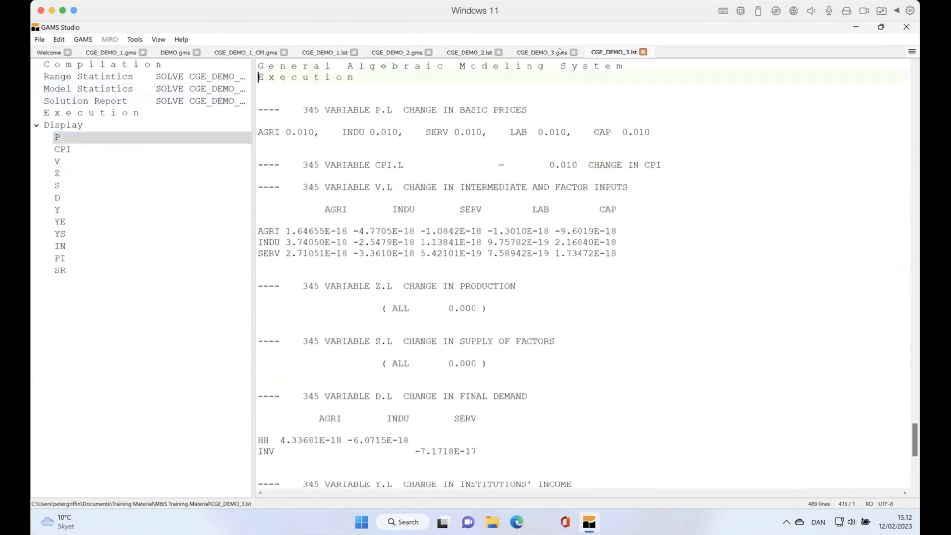
left_click(542, 52)
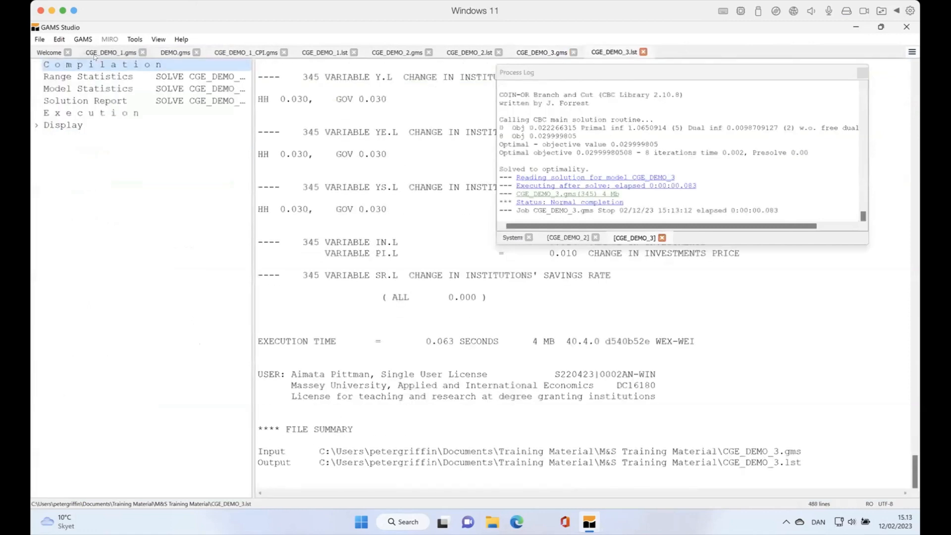
Review the YS, D and Y results, including the 0.030 income and savings changes.
left_click(63, 125)
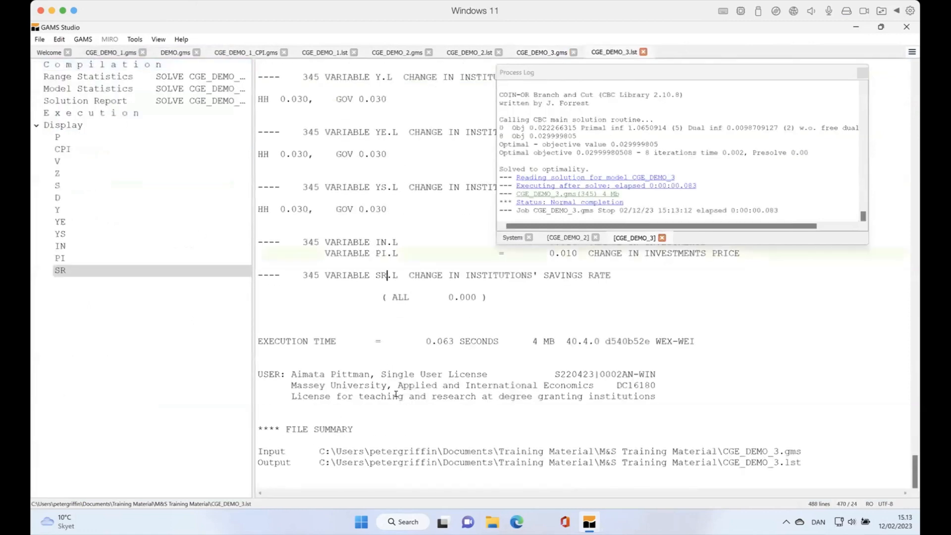
left_click(60, 233)
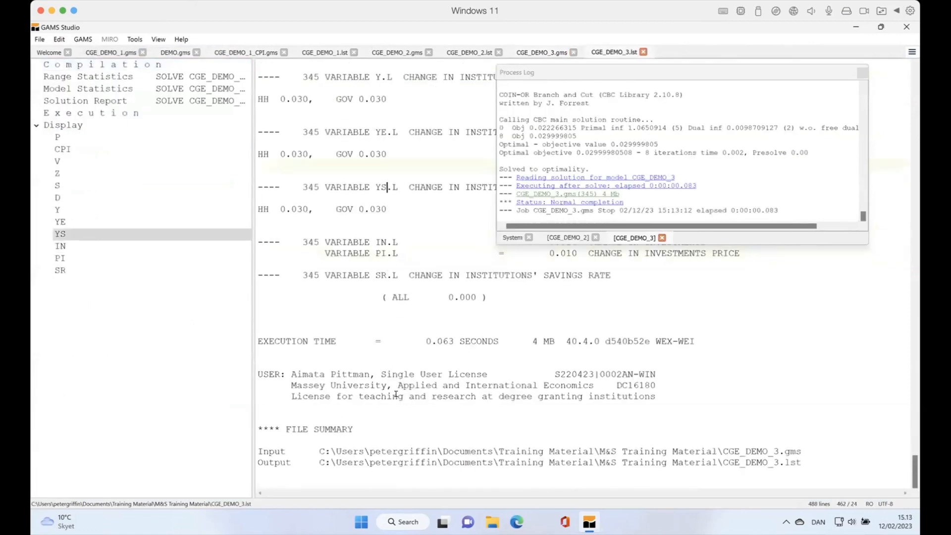
left_click(57, 173)
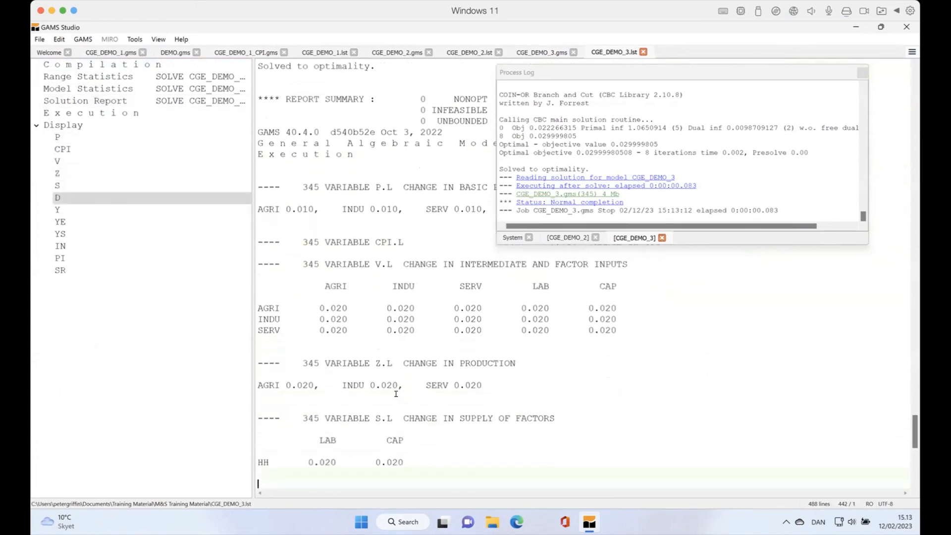
scroll("down", 3)
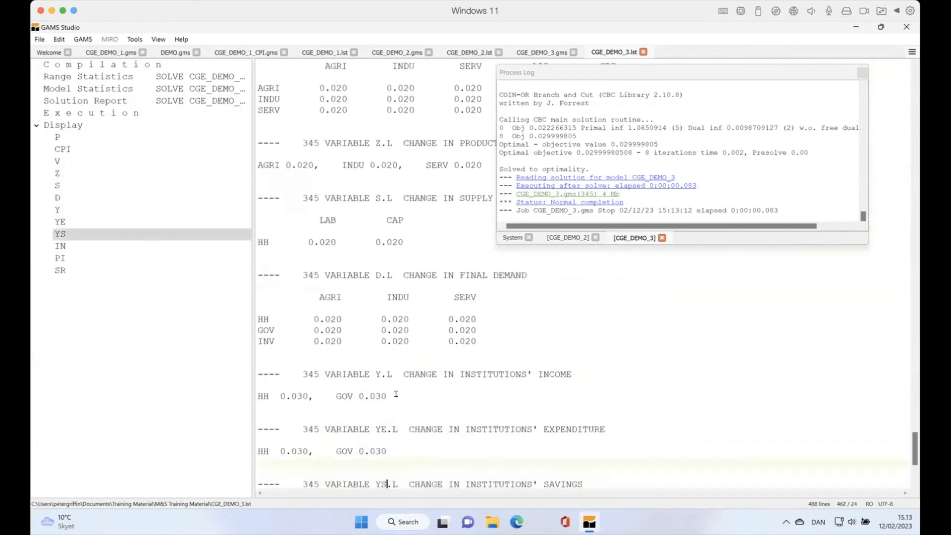
mouse_move(581, 270)
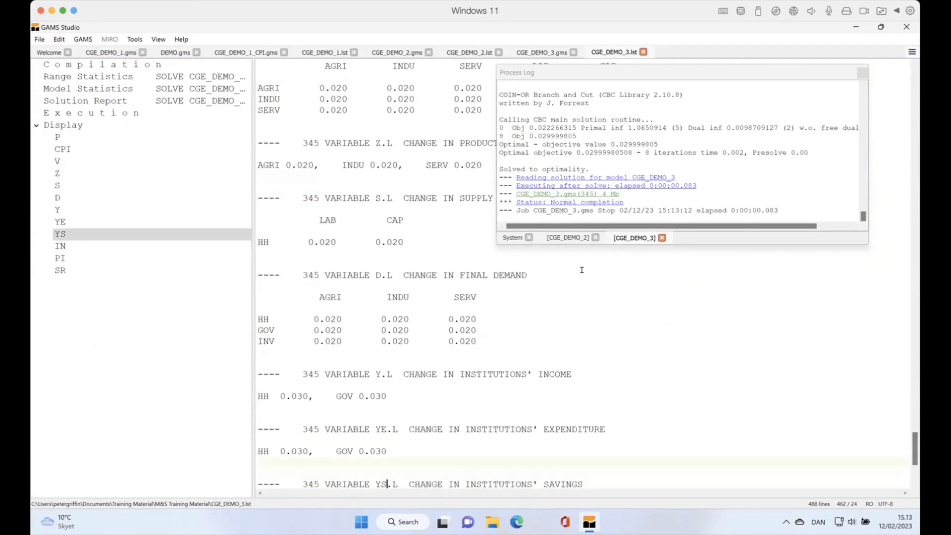
scroll("down", 3)
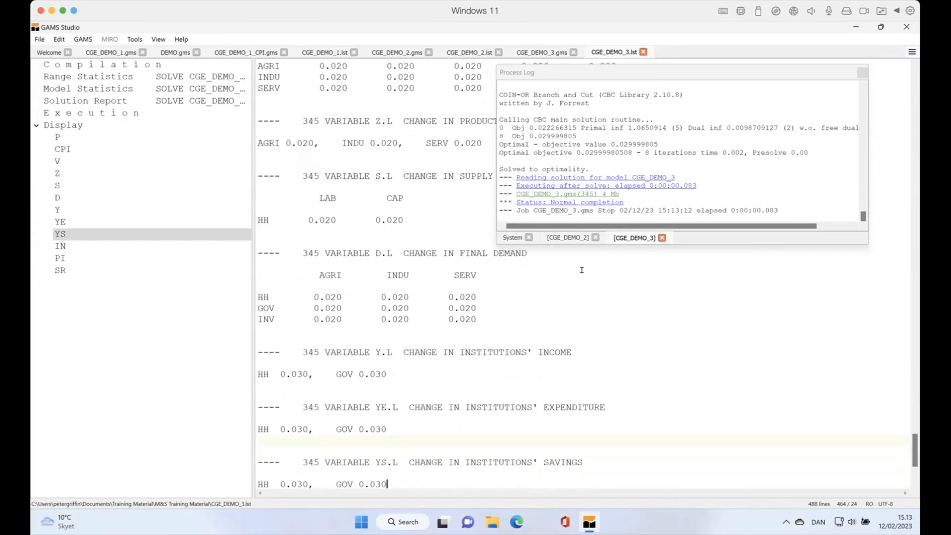
scroll("down", 3)
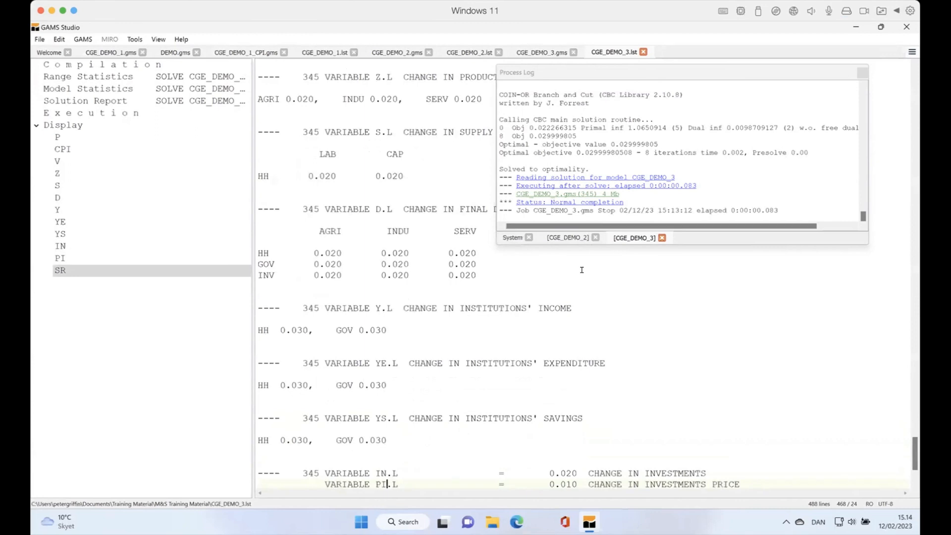
scroll("down", 3)
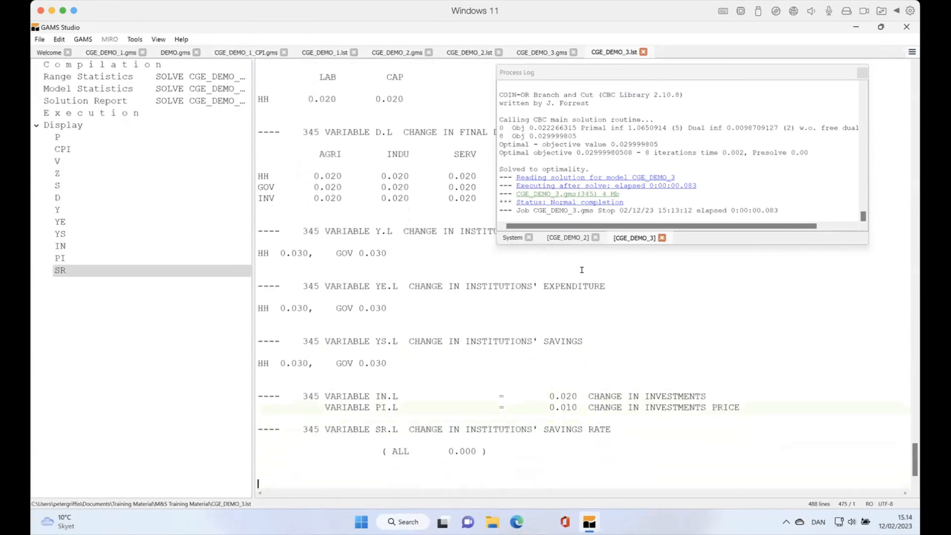
left_click(60, 233)
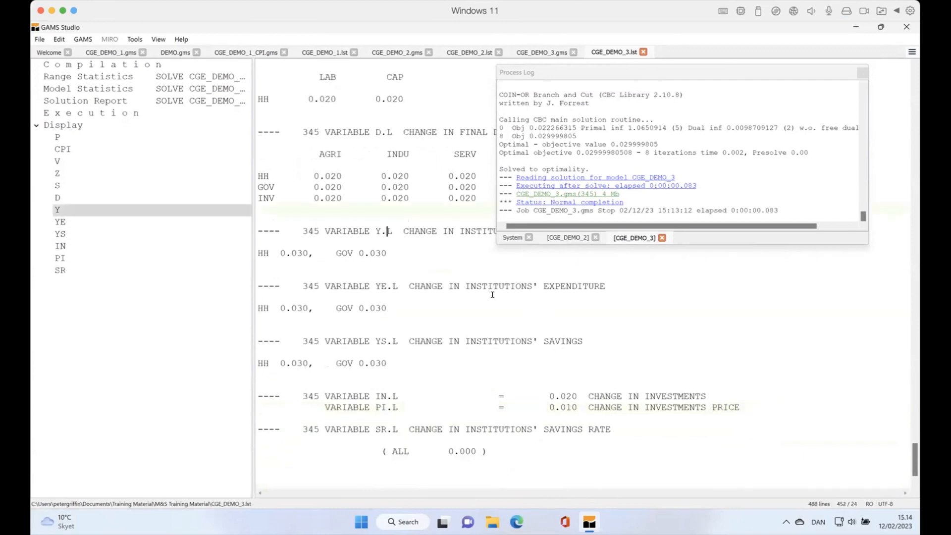
left_click(60, 222)
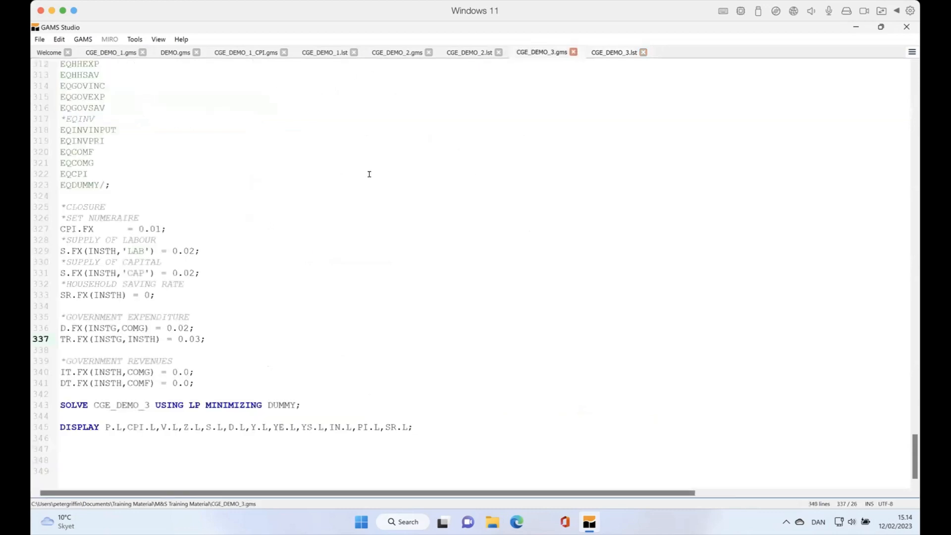
mouse_move(224, 270)
type("*P")
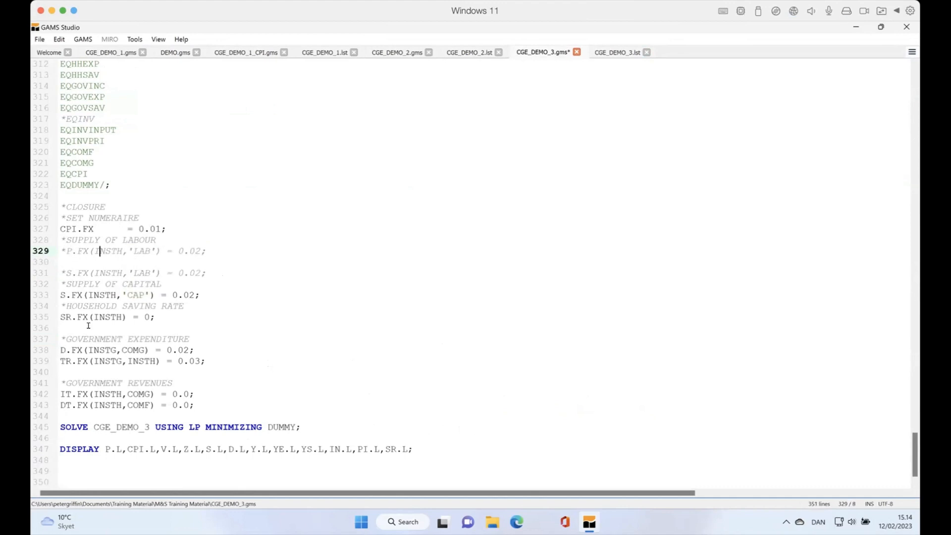
Edit the INSTH index and value in the new P.FX('LAB') labour price line.
double_click(109, 251)
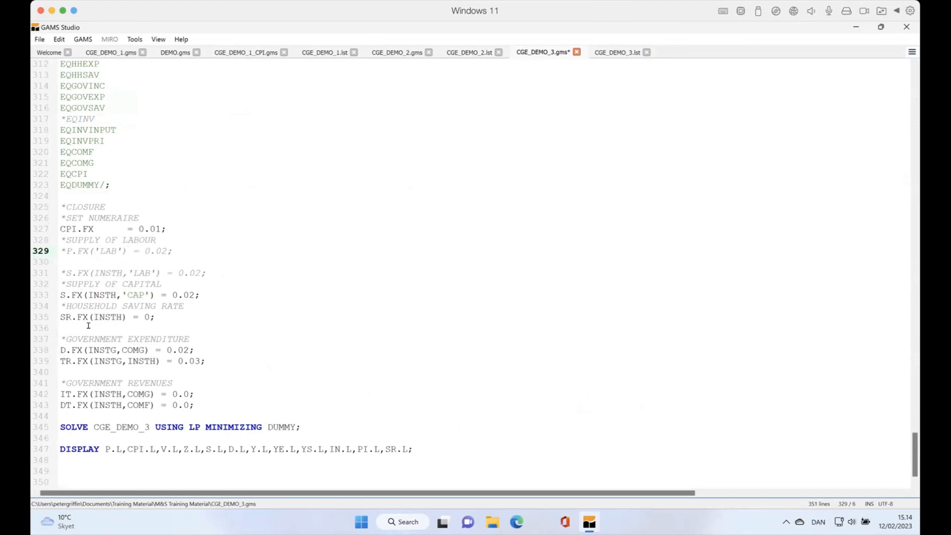
left_click(154, 251)
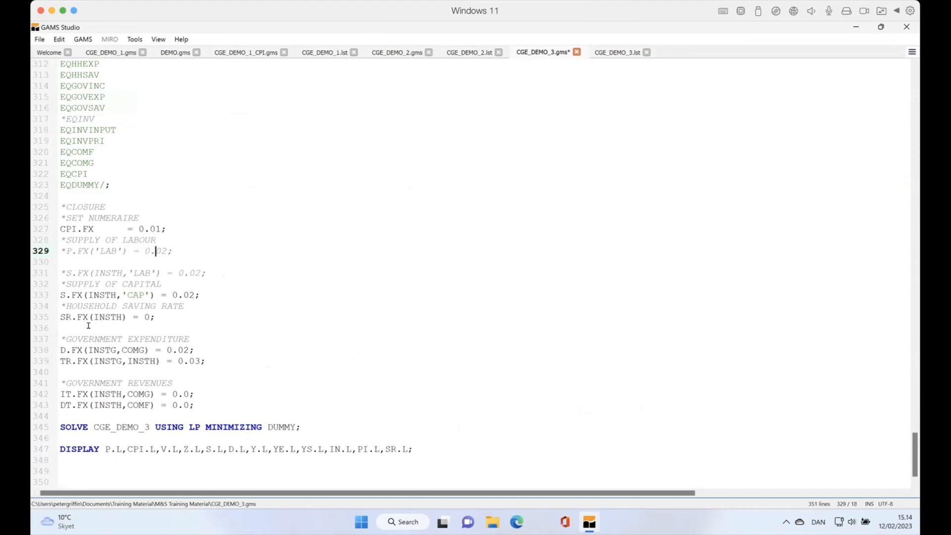
left_click(151, 251)
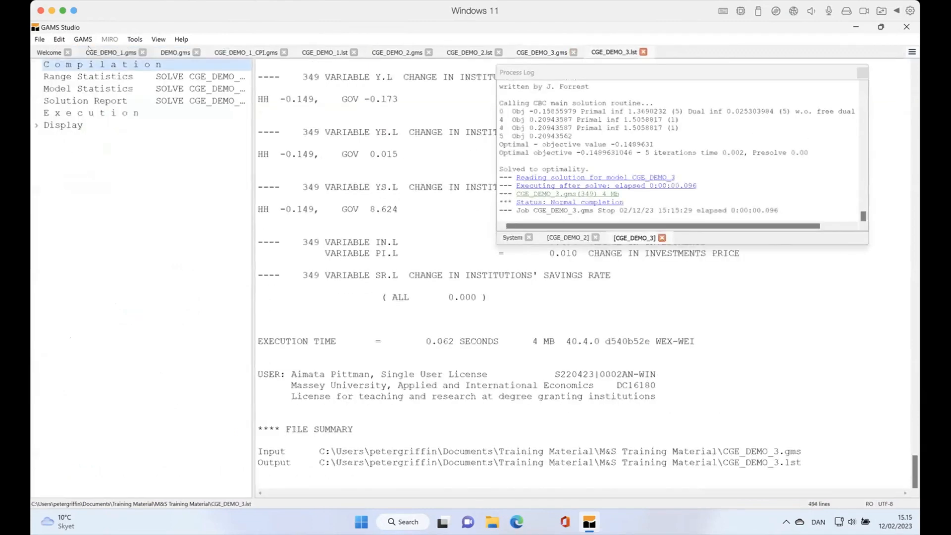
Review the P, Y, YS and V results, showing labour supply down 0.211.
left_click(62, 125)
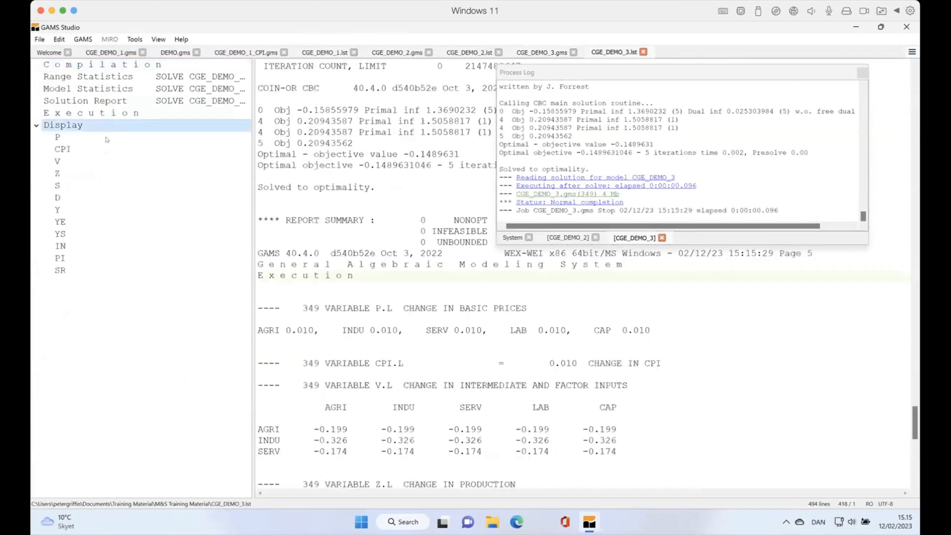
left_click(58, 137)
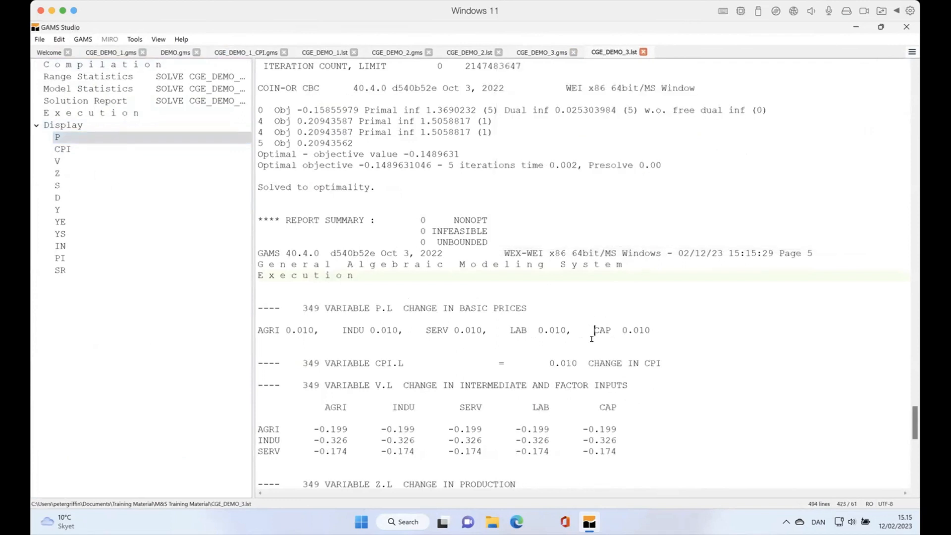
mouse_move(619, 417)
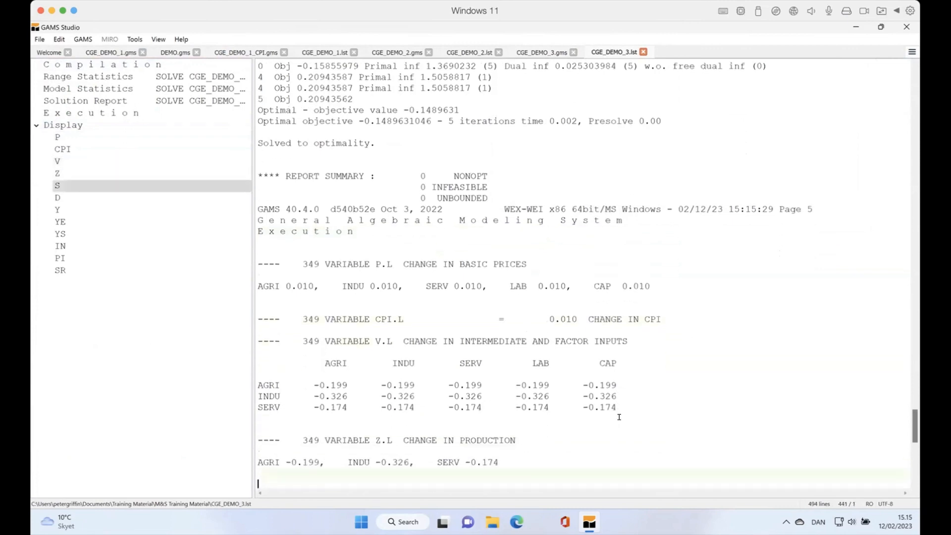
left_click(58, 197)
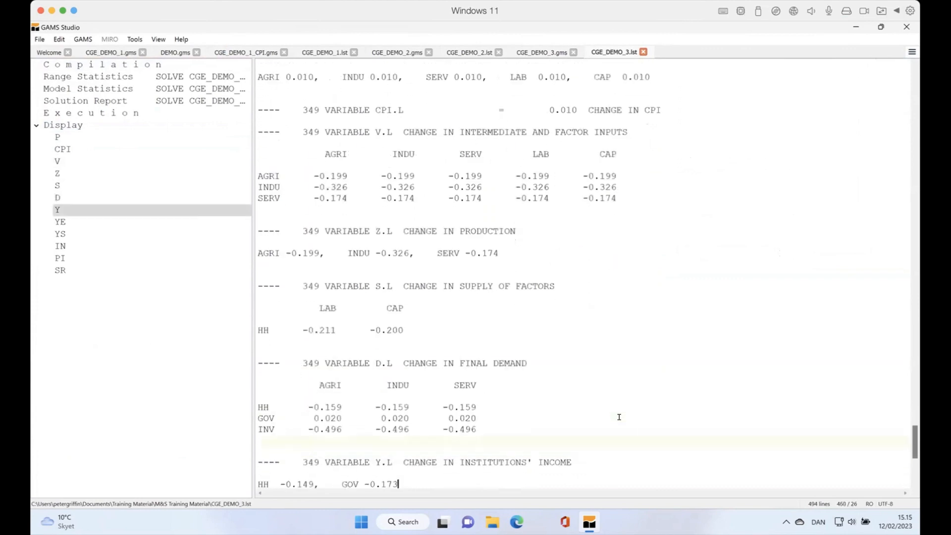
left_click(57, 197)
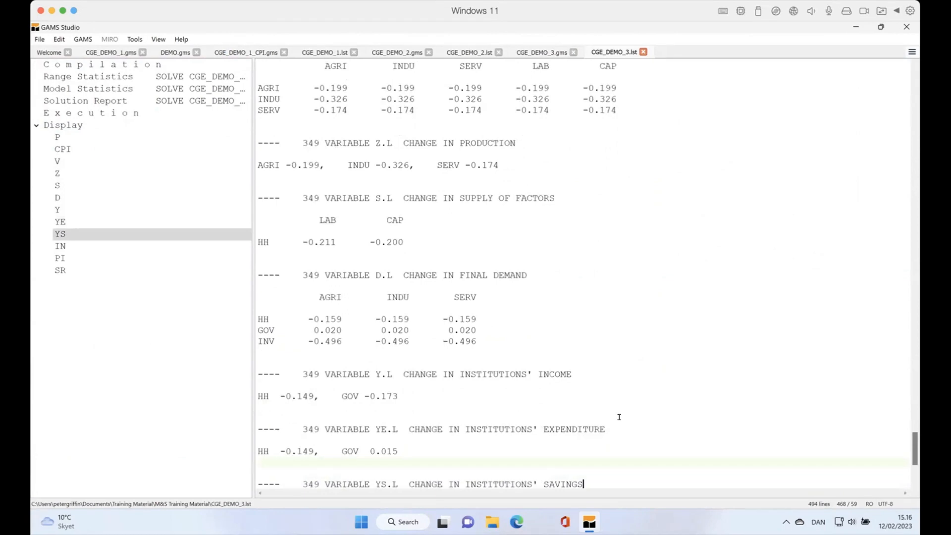
scroll("down", 3)
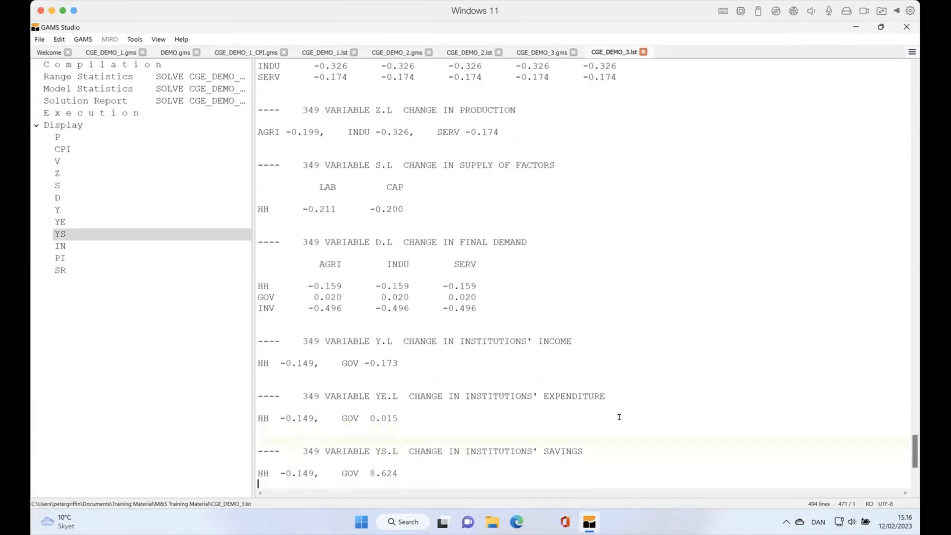
left_click(60, 246)
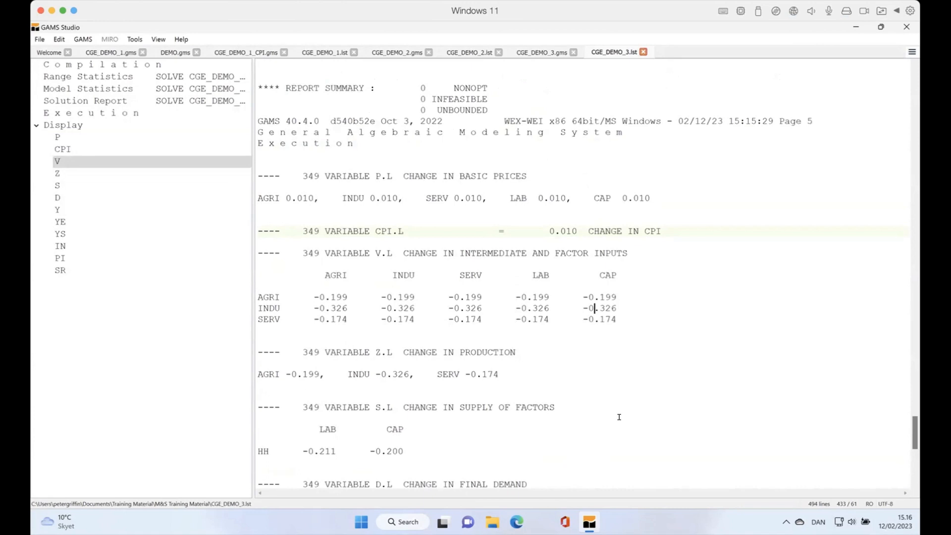
left_click(57, 160)
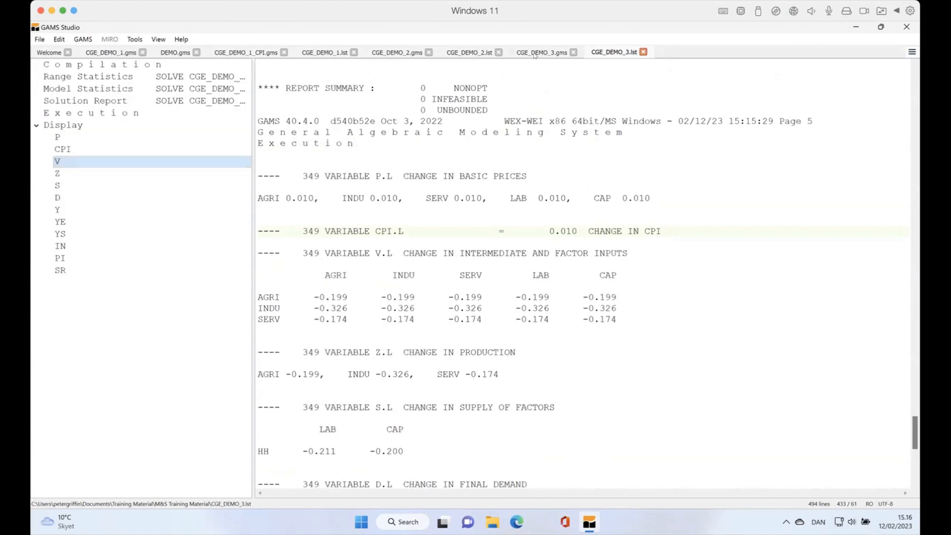
left_click(541, 52)
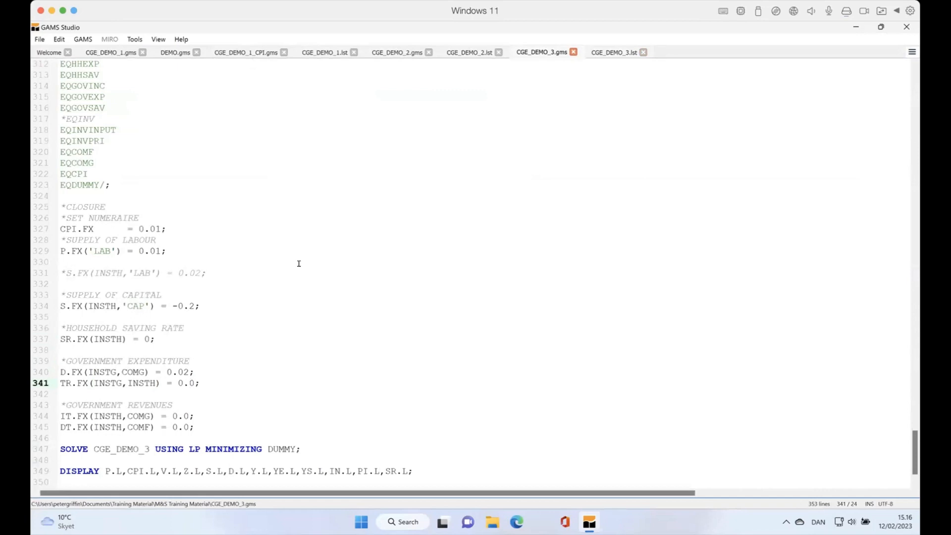
Set TR.FX(INSTG,INSTH) transfers to 0.3 and re-run the model.
left_click(189, 383)
type("3")
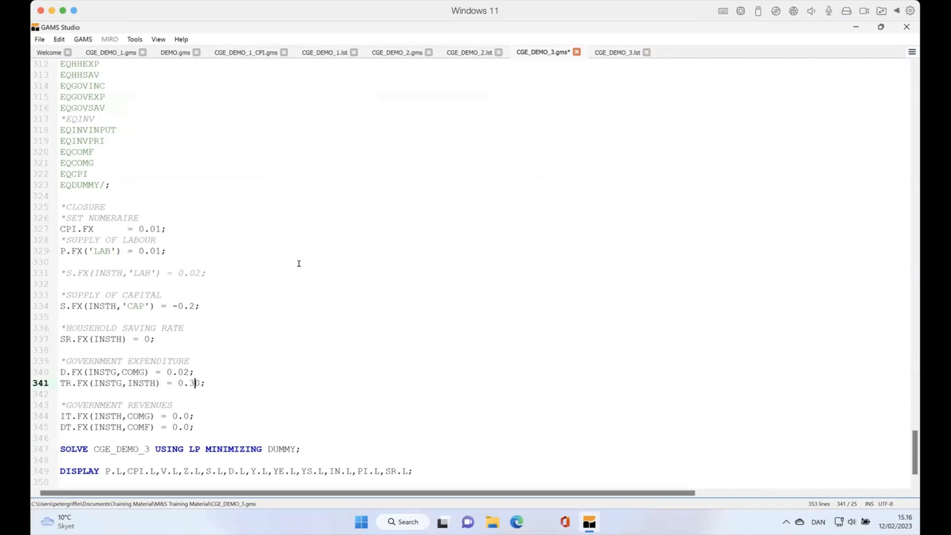
mouse_move(238, 154)
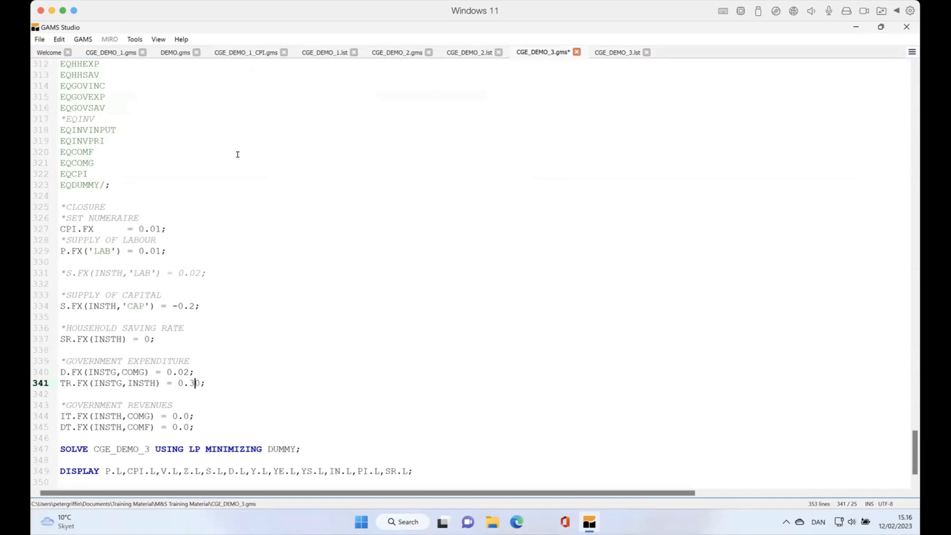
key("Backspace")
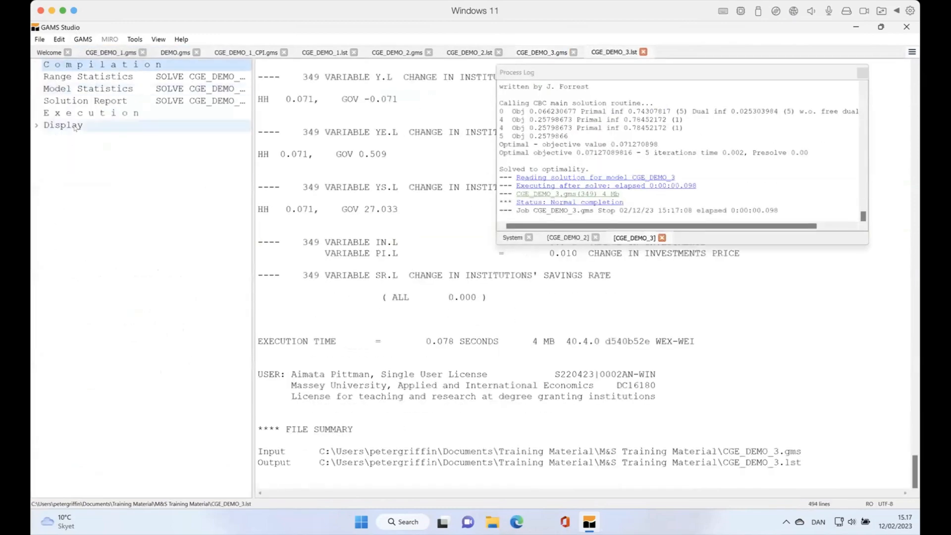
Review the P and D results: labour supply down 0.244, household final demand up 0.061.
left_click(63, 125)
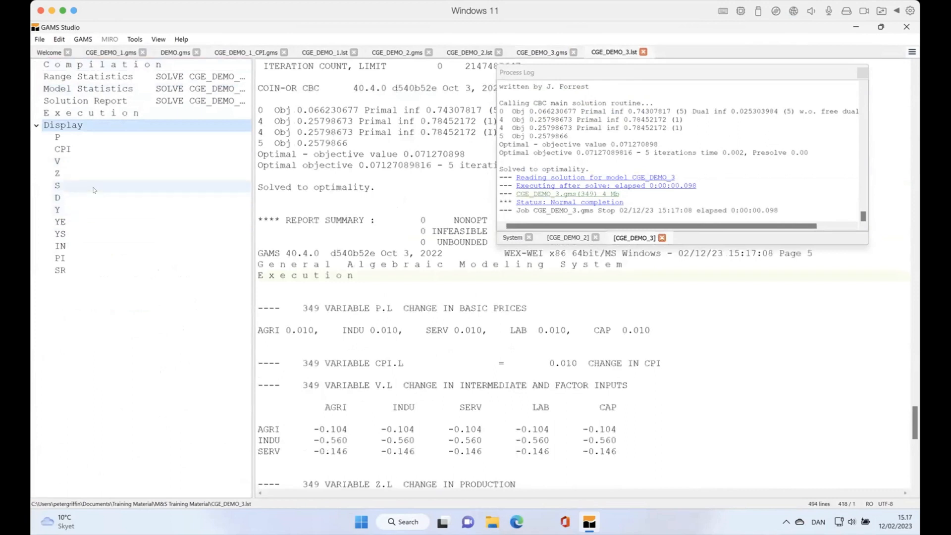
left_click(58, 136)
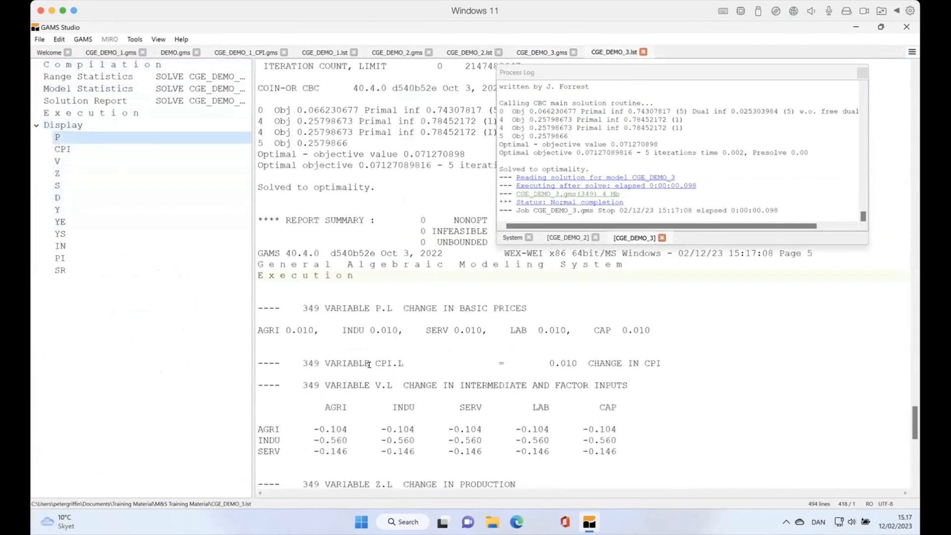
left_click(58, 160)
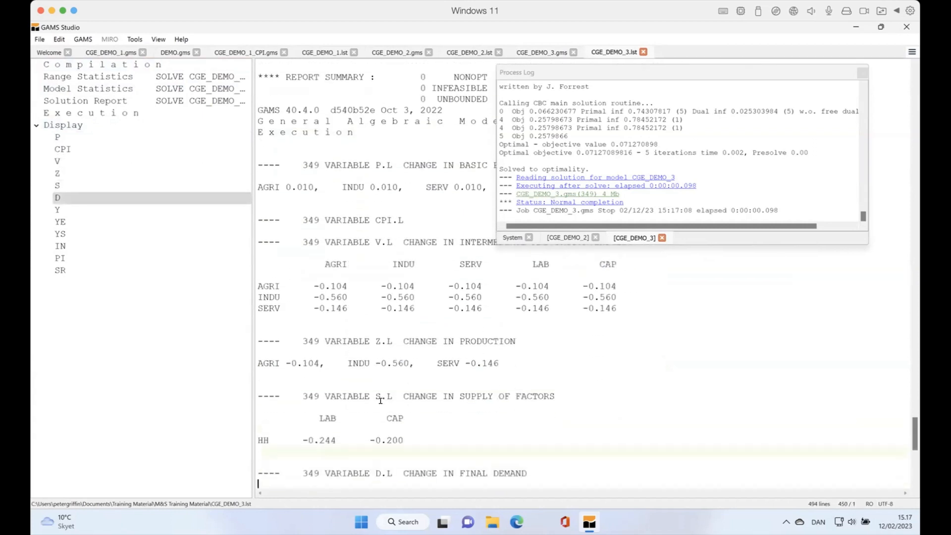
scroll("down", 3)
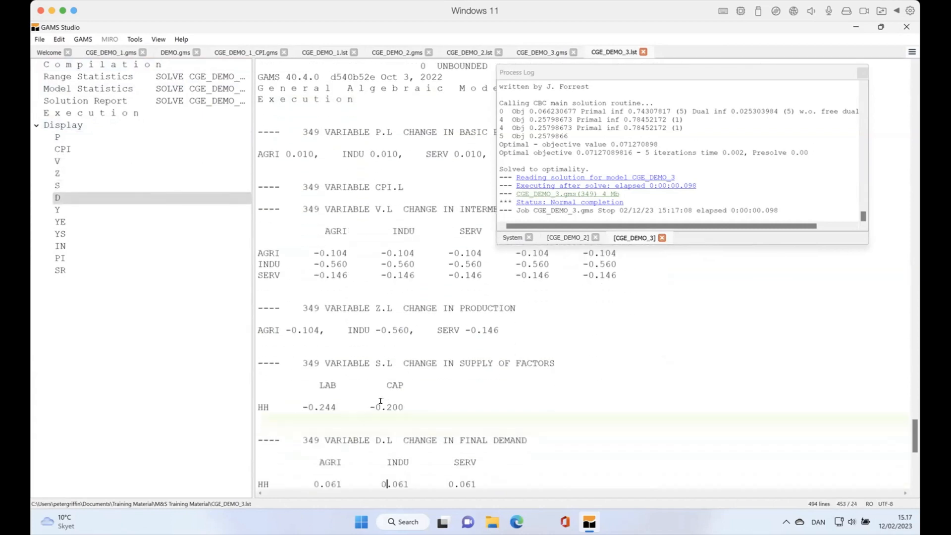